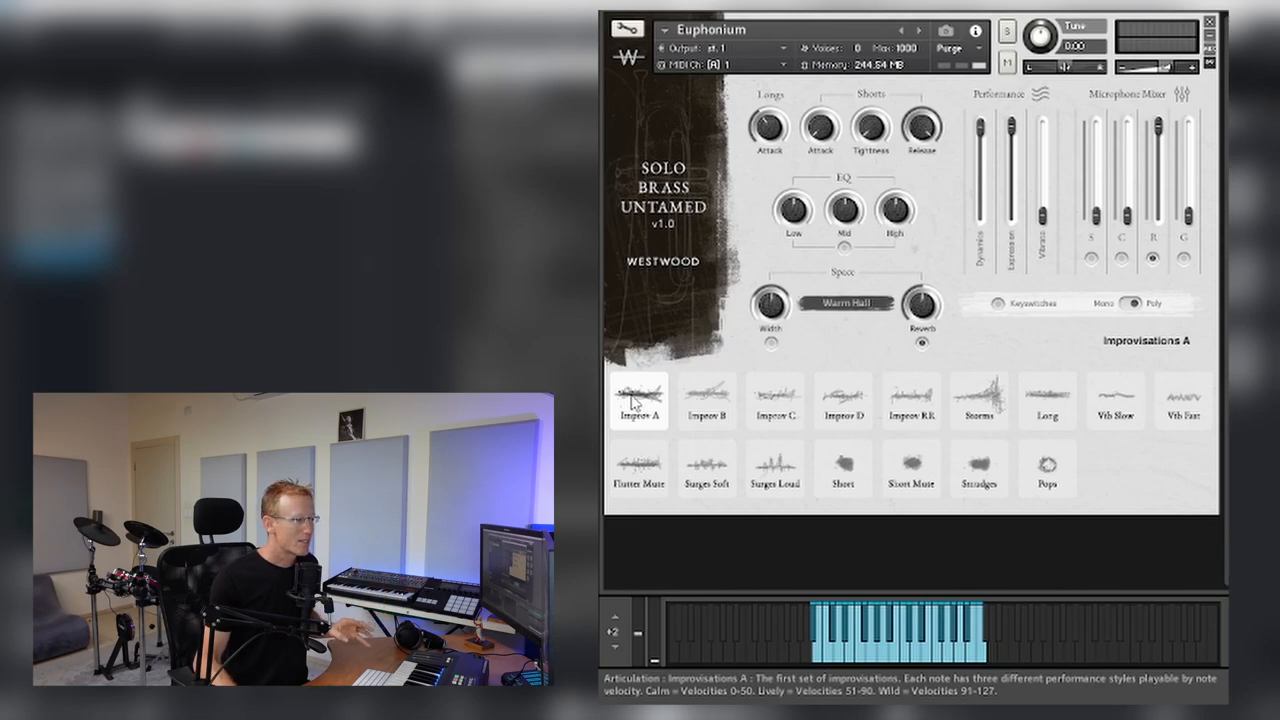
- Audition the Euphonium's Improvisations A, D and Round Robin articulations in turn
{"action": "left_click", "coordinate": [706, 400]}
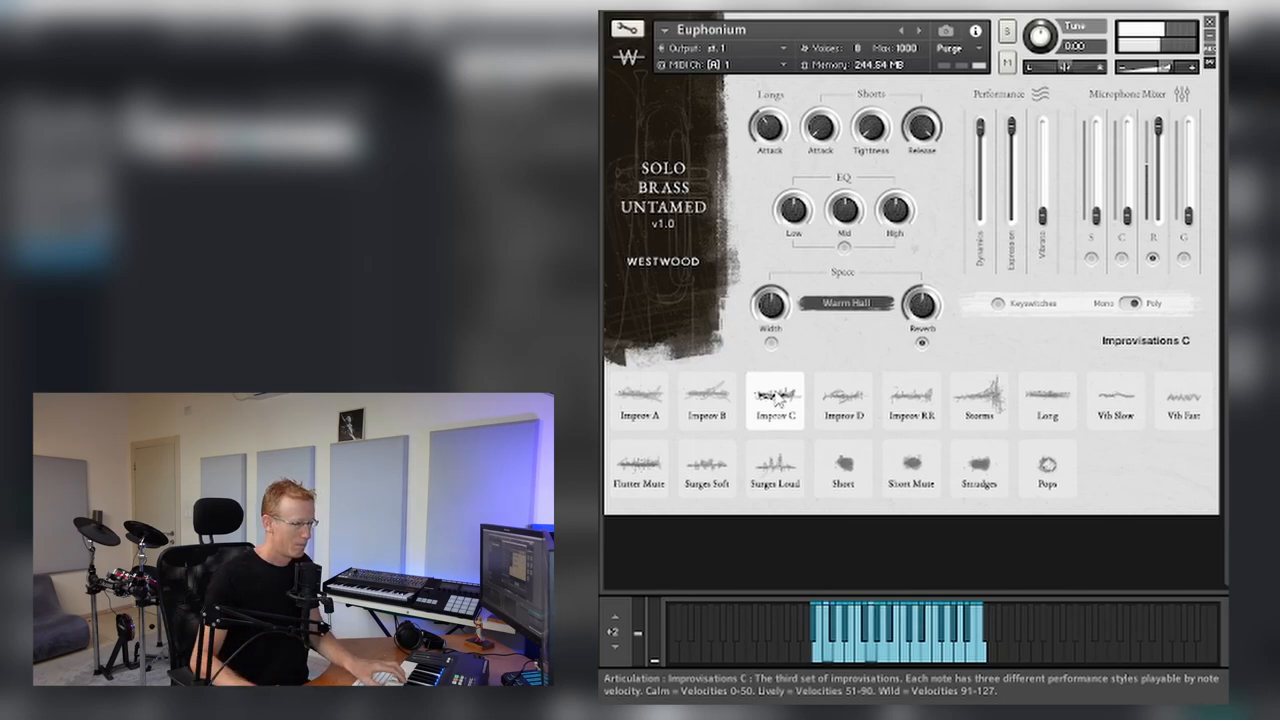
{"action": "left_click", "coordinate": [844, 400]}
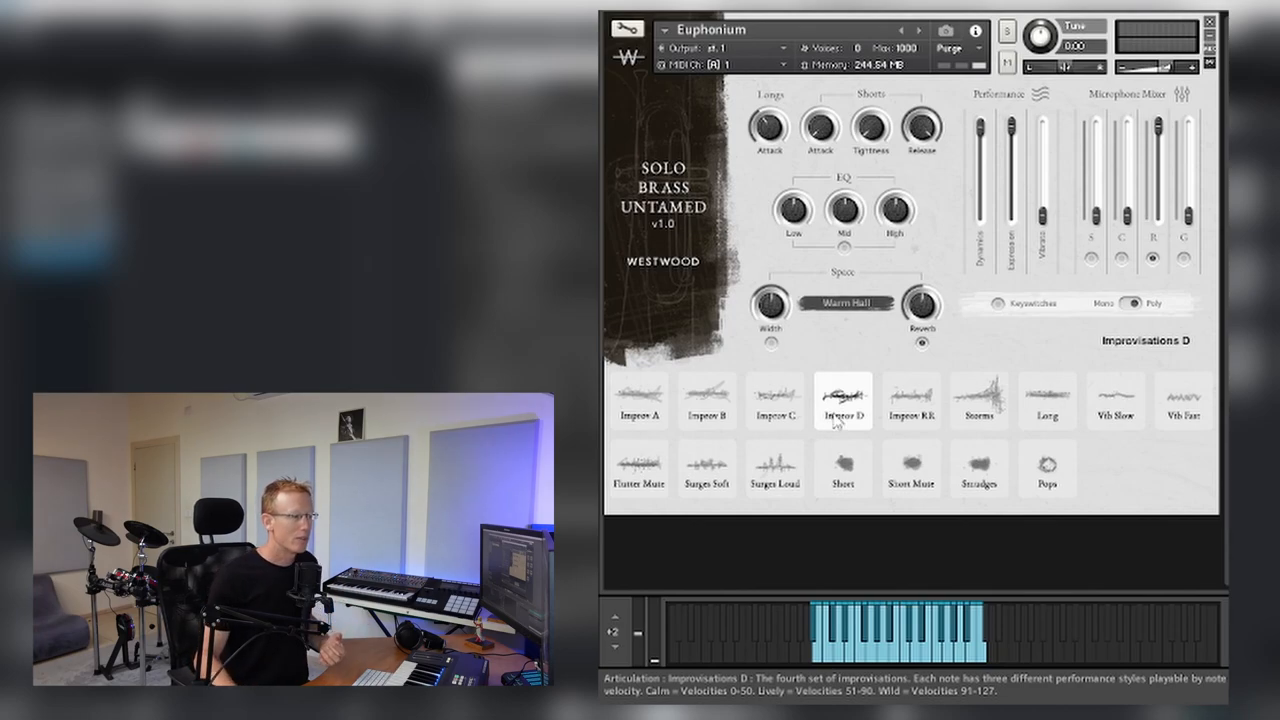
{"action": "left_click", "coordinate": [910, 400]}
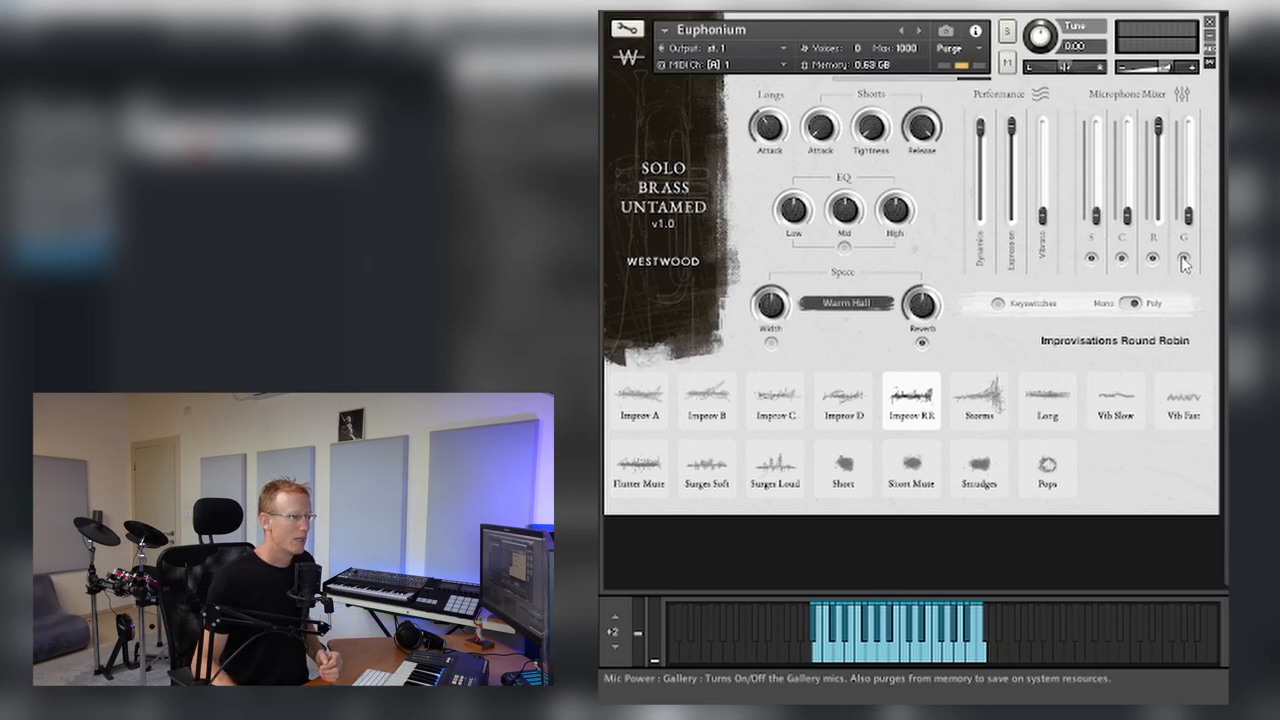
- Raise one microphone fader in the Euphonium's Microphone Mixer to rebalance the mix
{"action": "left_click_drag", "start_coordinate": [1184, 260], "coordinate": [1186, 190]}
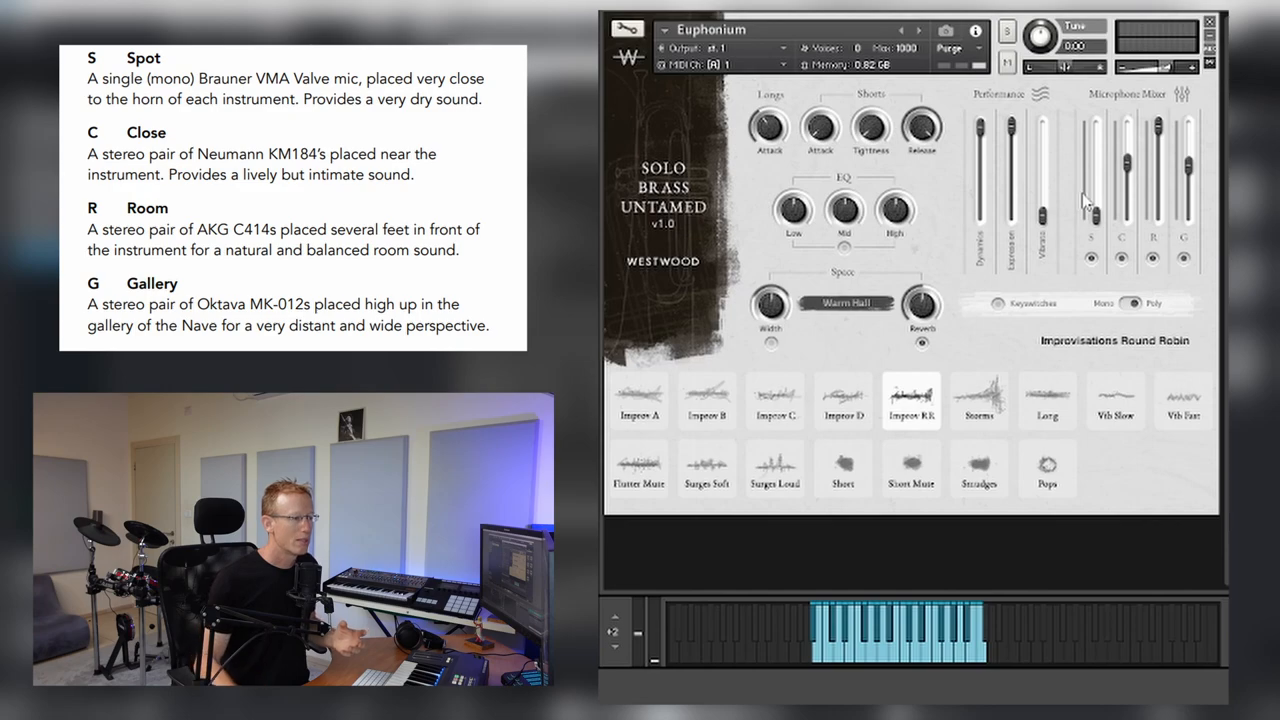
{"action": "mouse_move", "coordinate": [1122, 220]}
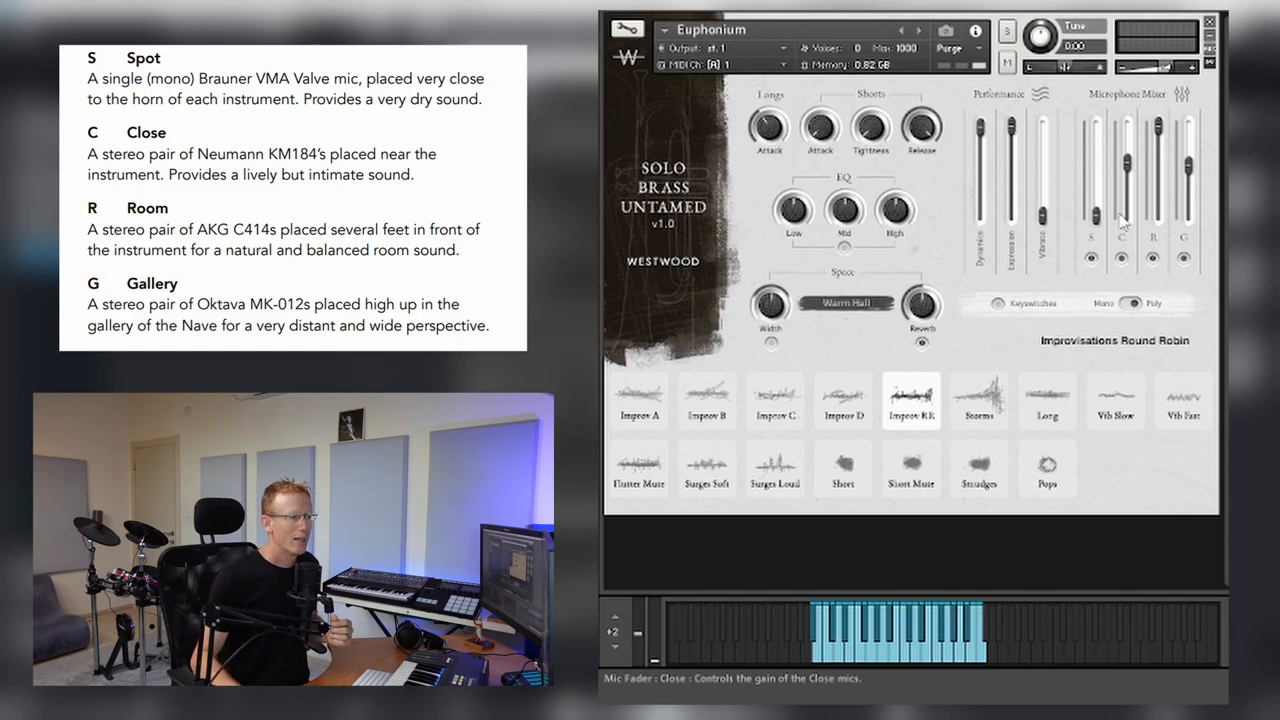
{"action": "mouse_move", "coordinate": [1148, 228]}
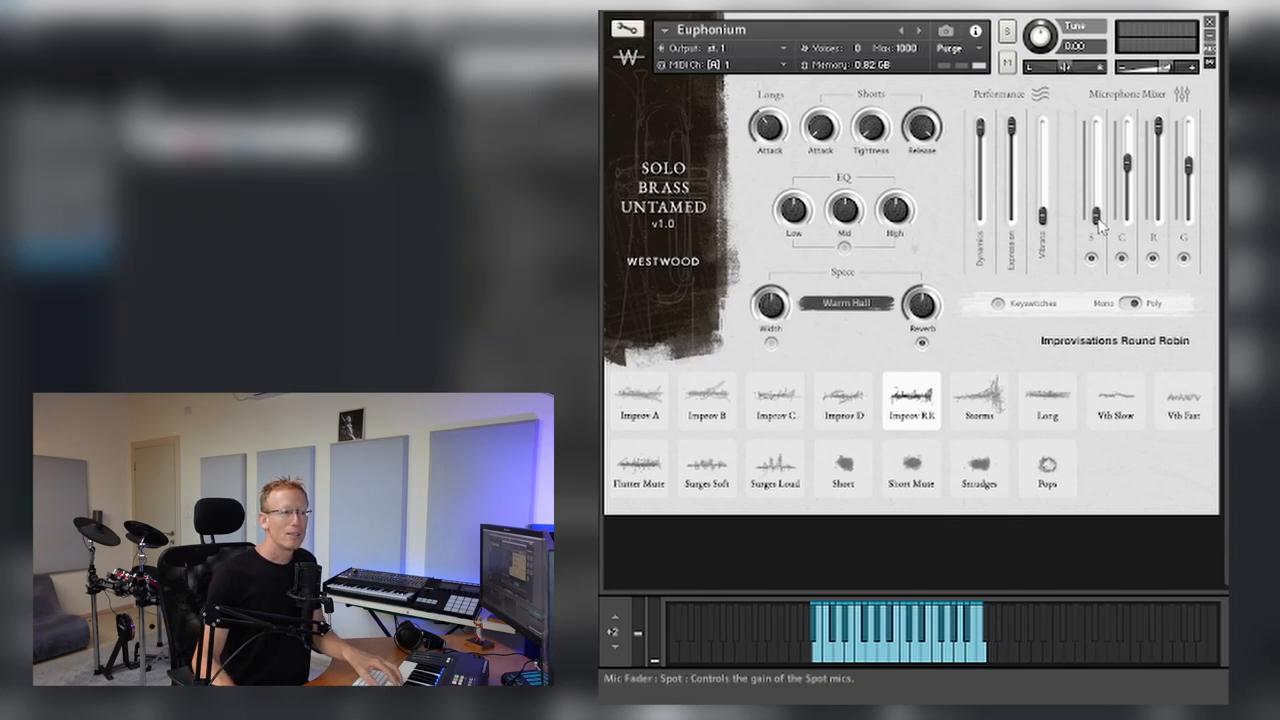
{"action": "mouse_move", "coordinate": [1104, 112]}
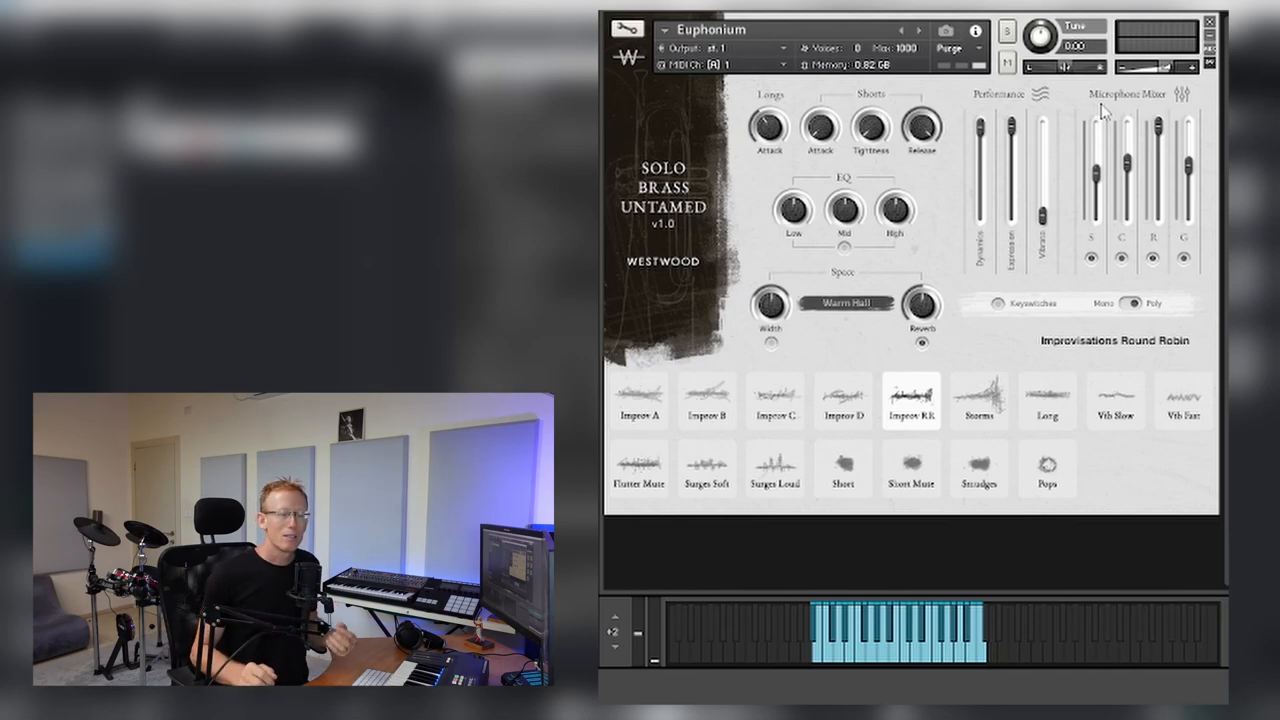
{"action": "mouse_move", "coordinate": [792, 204]}
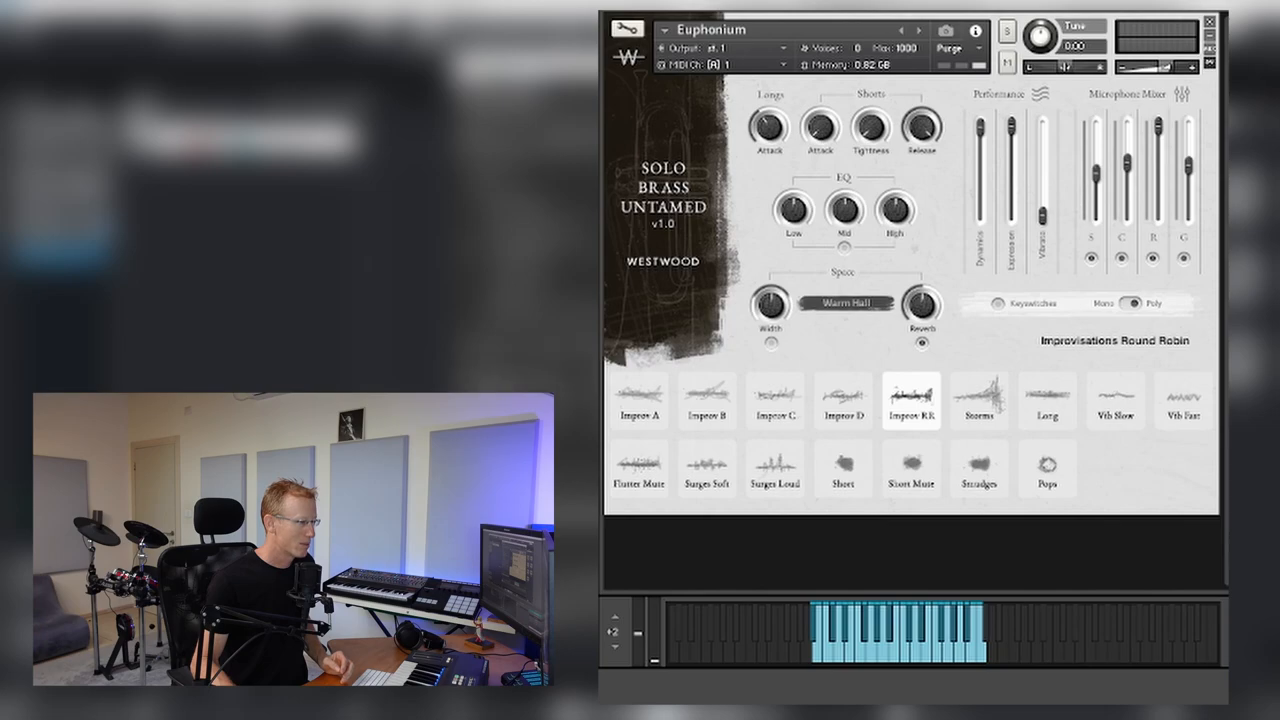
{"action": "mouse_move", "coordinate": [862, 242]}
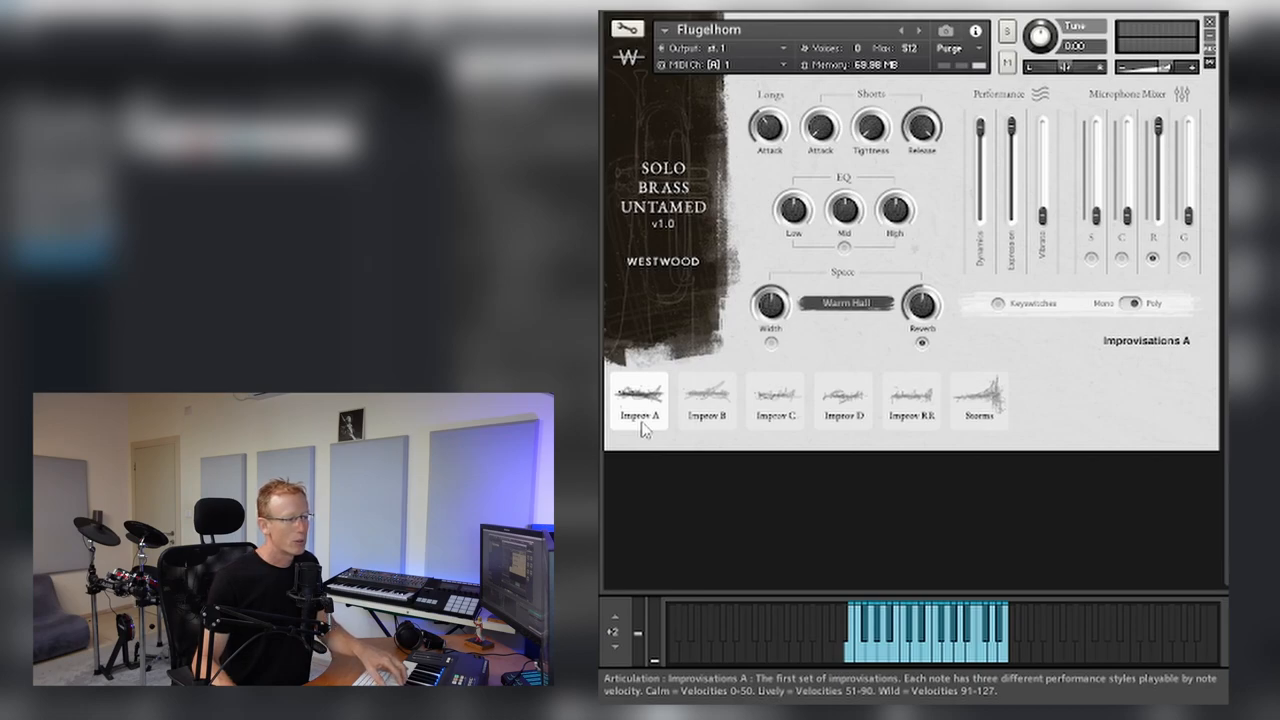
- Audition the Flugelhorn's Improvisations A, then switch it to Improvisations Round Robin
{"action": "left_click", "coordinate": [774, 400]}
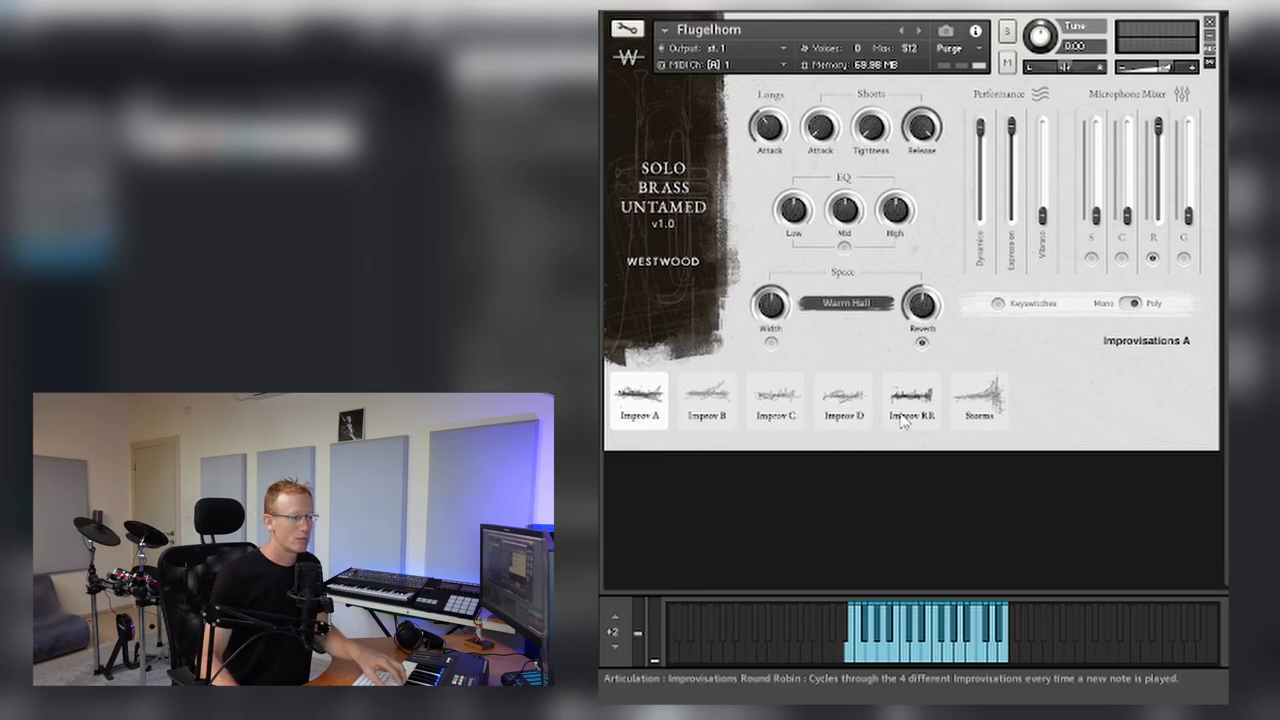
{"action": "left_click", "coordinate": [978, 400]}
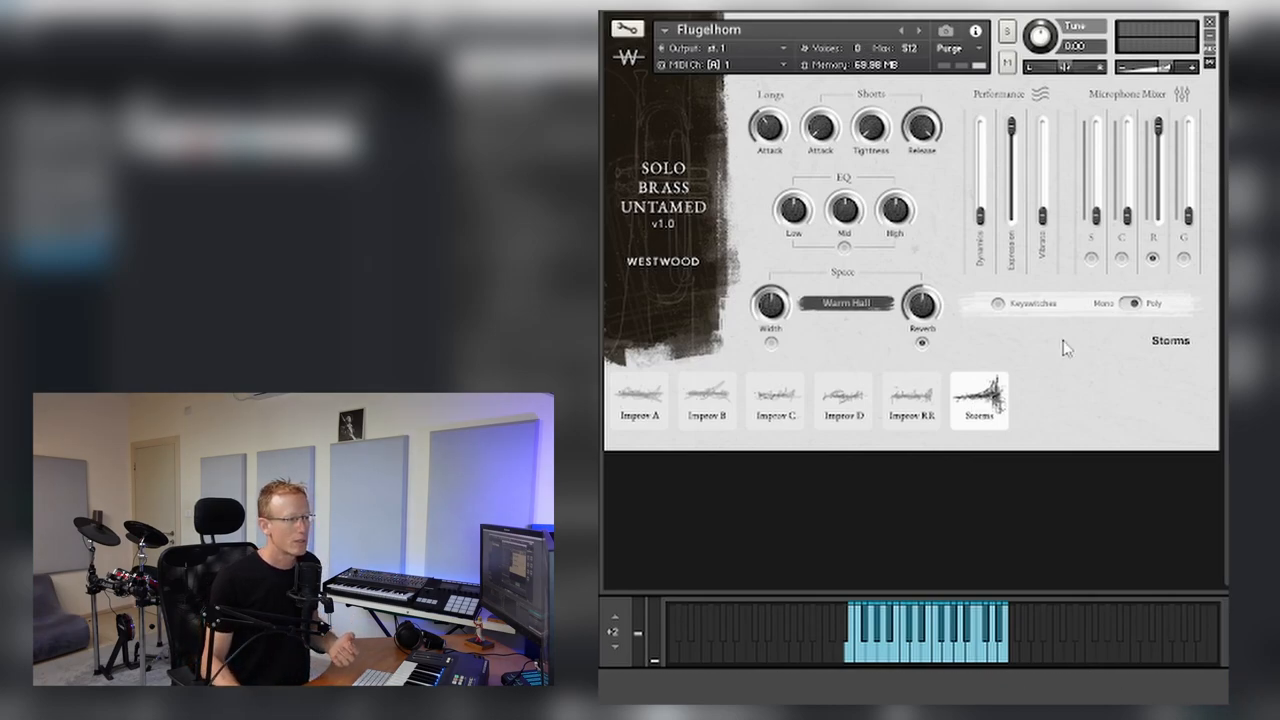
{"action": "mouse_move", "coordinate": [1128, 304]}
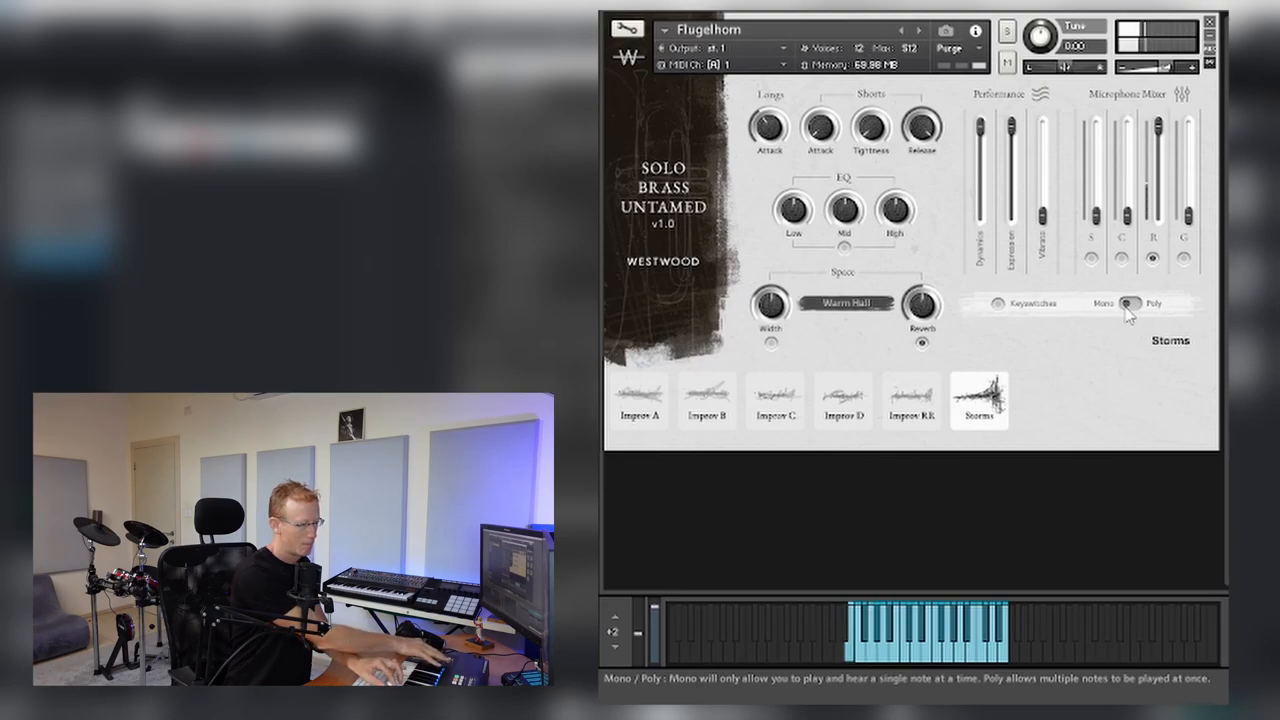
- Toggle the Flugelhorn's mono/poly playback mode and switch its keyswitches on
{"action": "left_click", "coordinate": [1130, 304]}
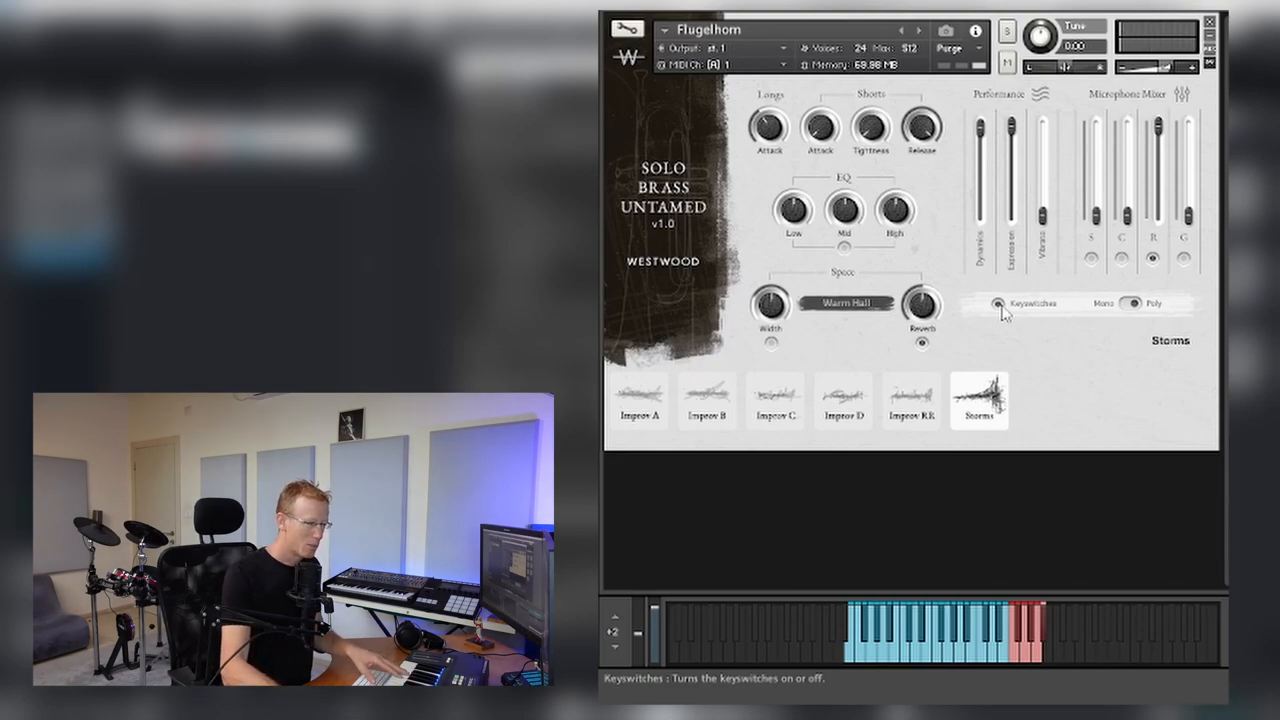
{"action": "left_click", "coordinate": [640, 400]}
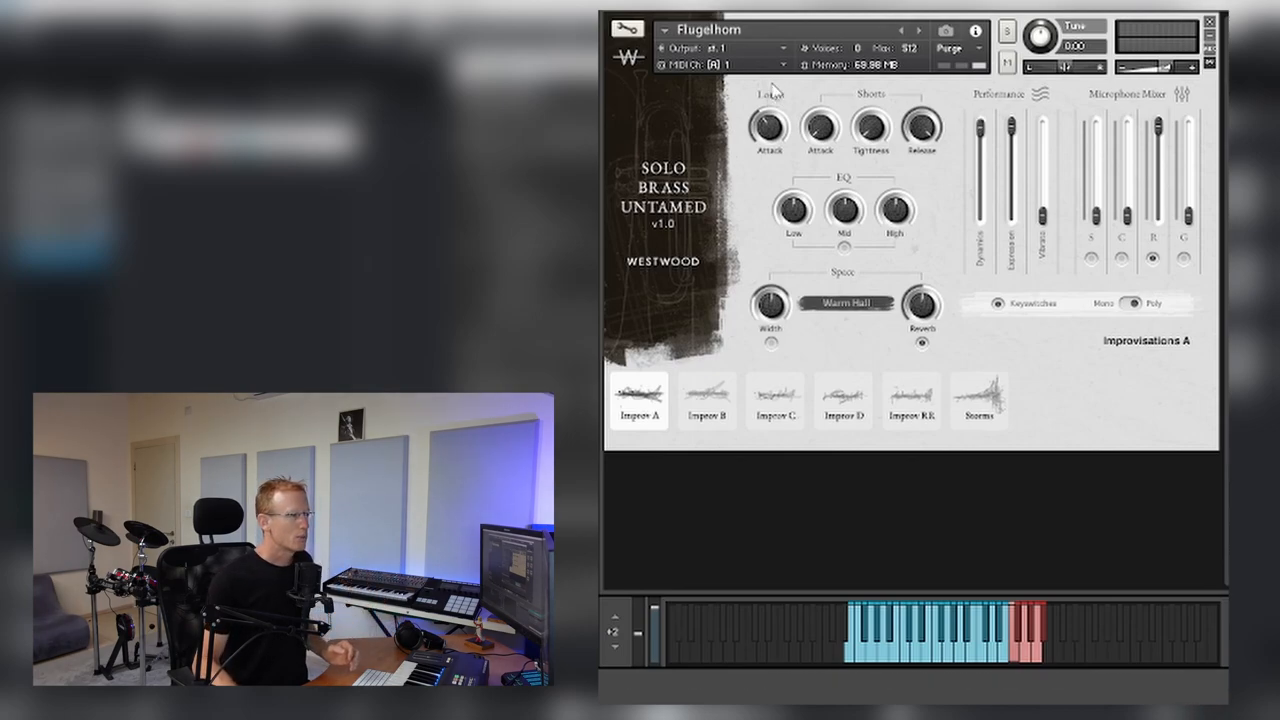
{"action": "mouse_move", "coordinate": [770, 124]}
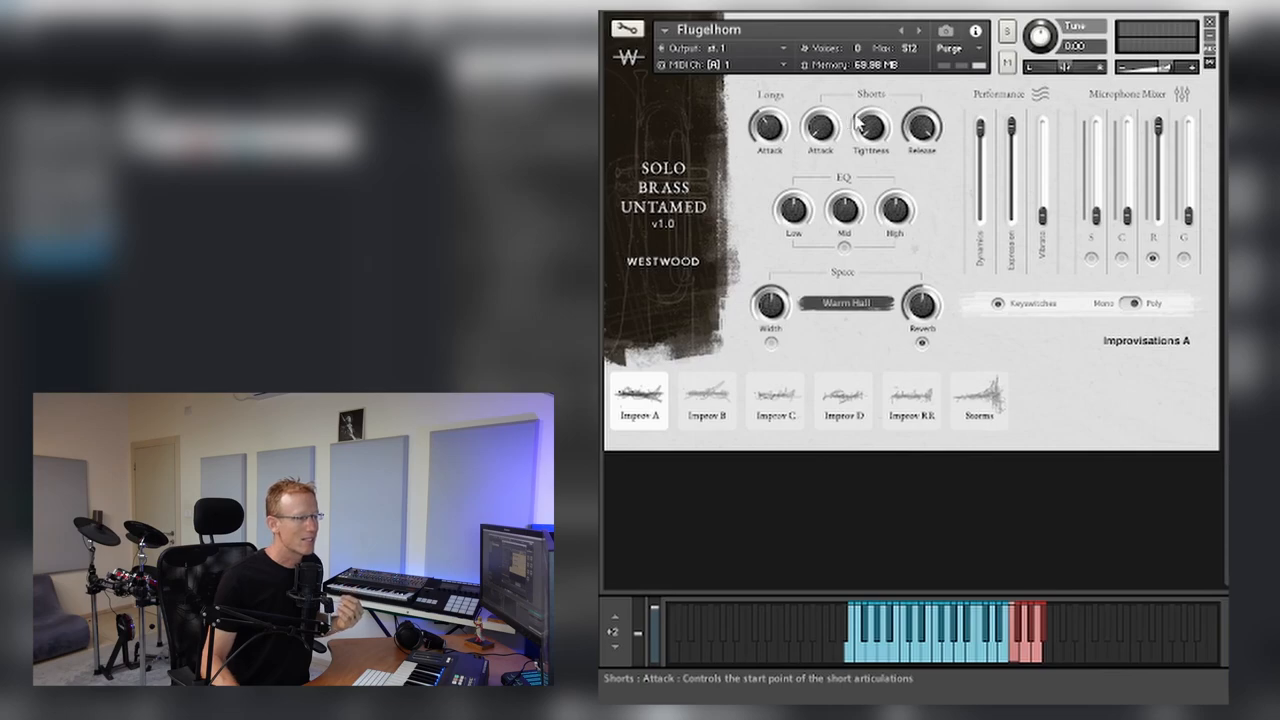
{"action": "mouse_move", "coordinate": [844, 176]}
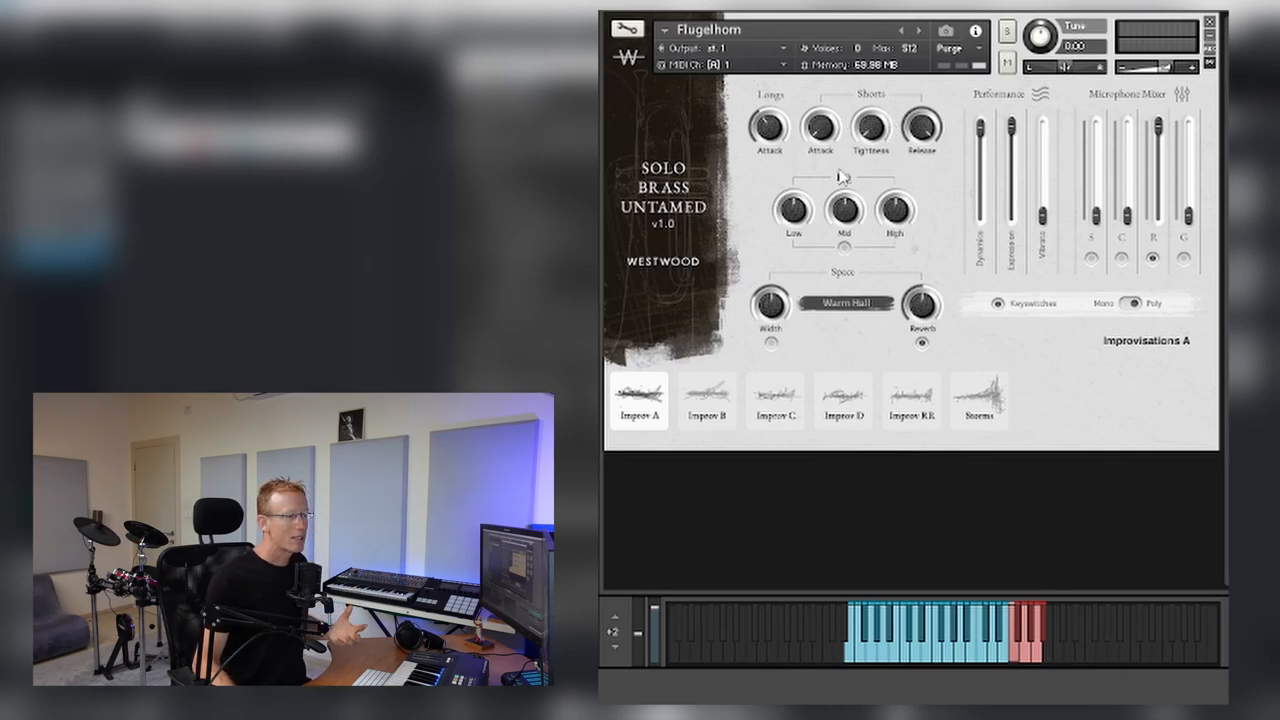
{"action": "mouse_move", "coordinate": [844, 292]}
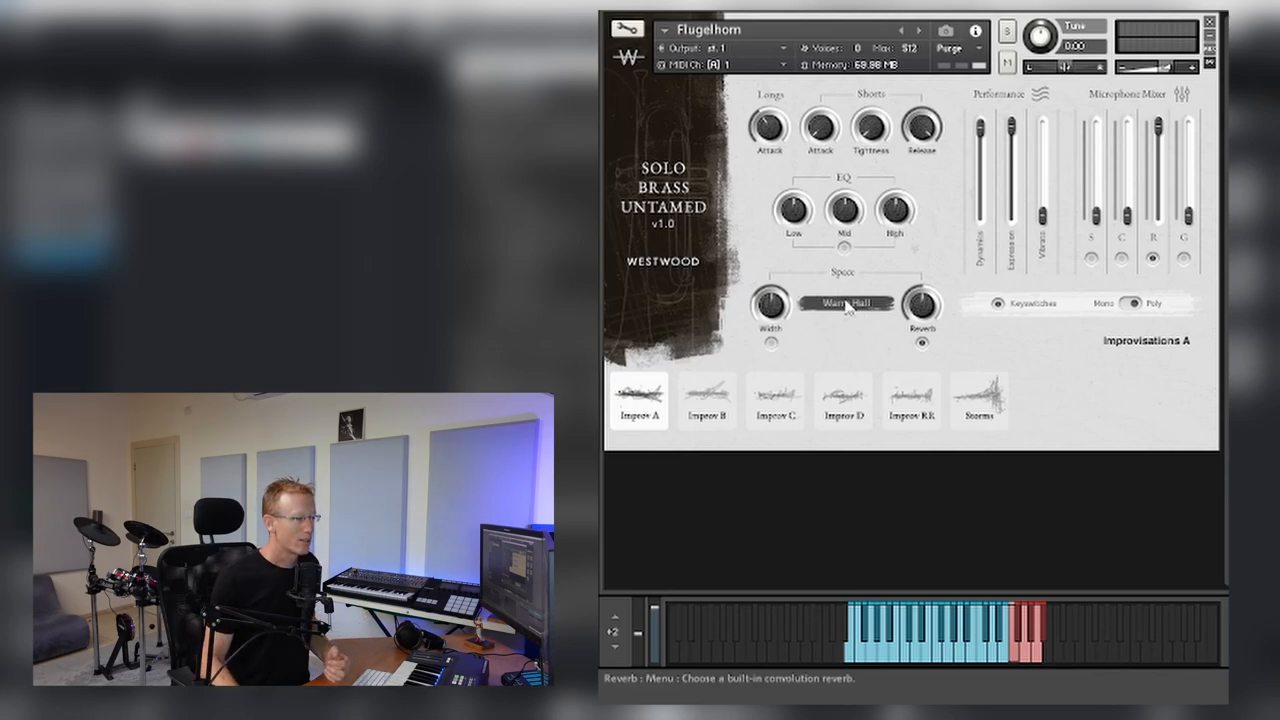
{"action": "left_click", "coordinate": [848, 304]}
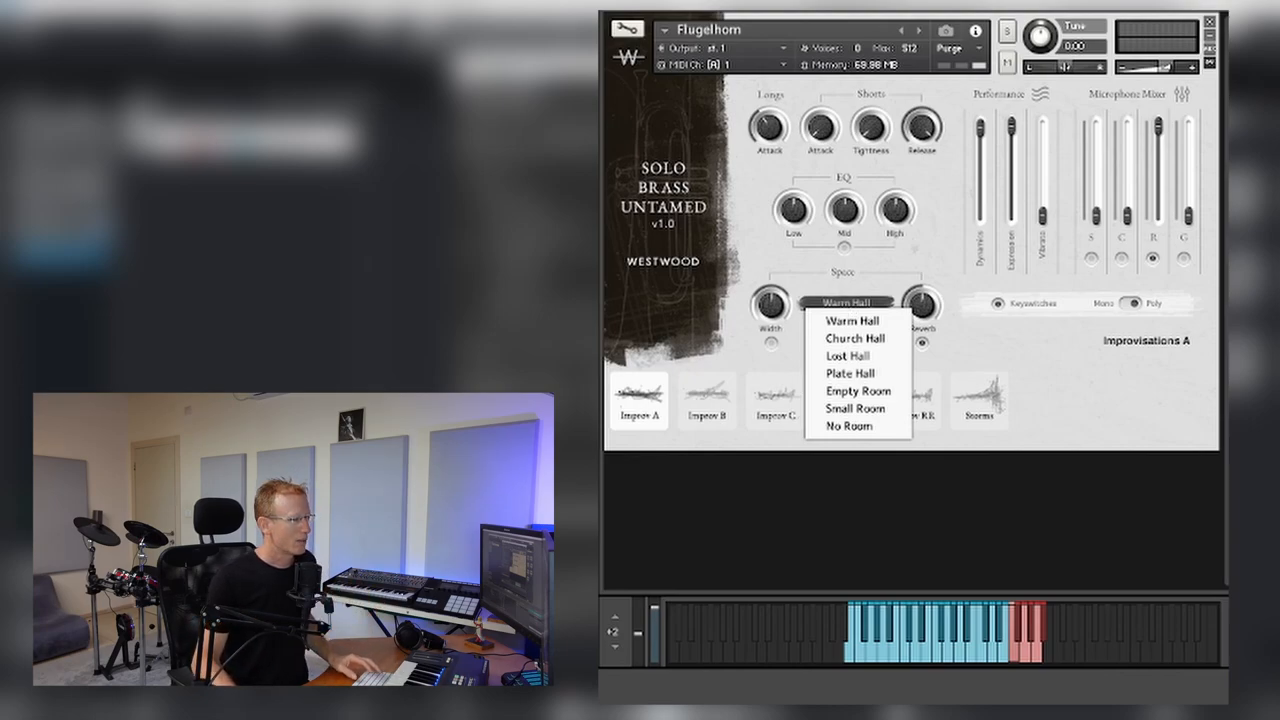
{"action": "left_click", "coordinate": [852, 320]}
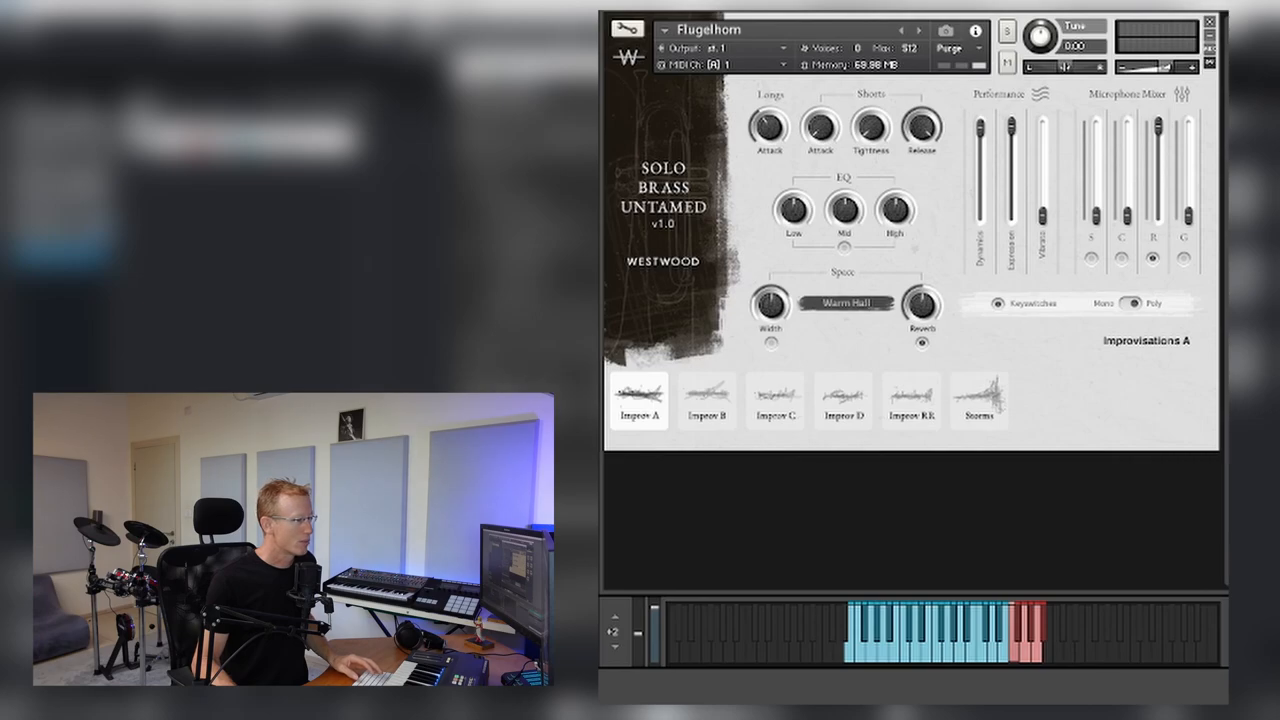
- Load the Trombone patch, confirming the prompt, and set it to the Storms articulation
{"action": "left_click", "coordinate": [640, 400]}
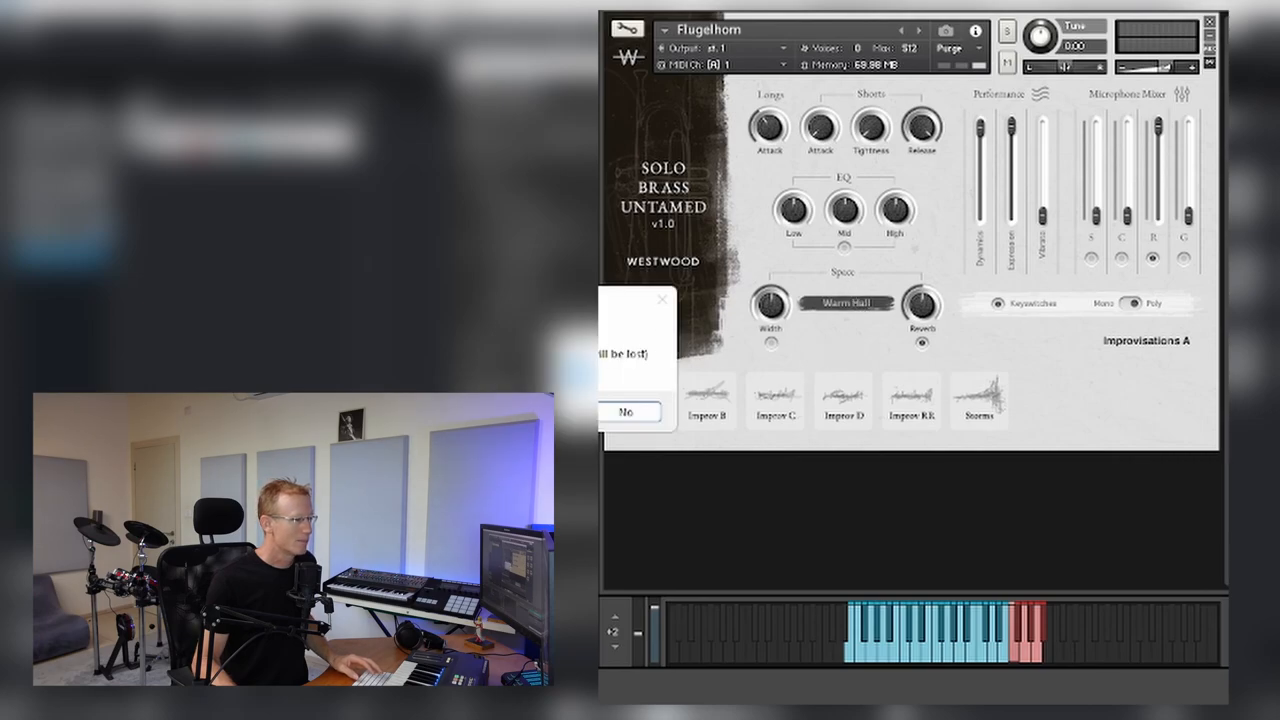
{"action": "left_click", "coordinate": [626, 412]}
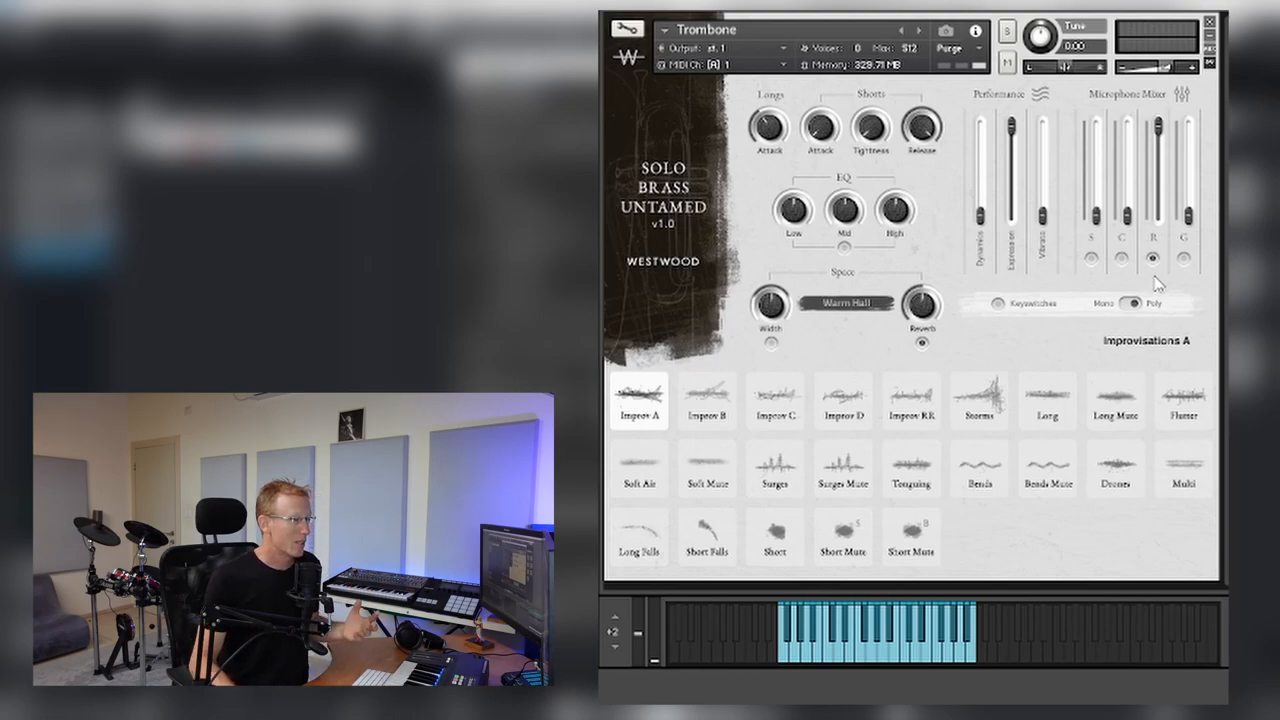
{"action": "mouse_move", "coordinate": [978, 400]}
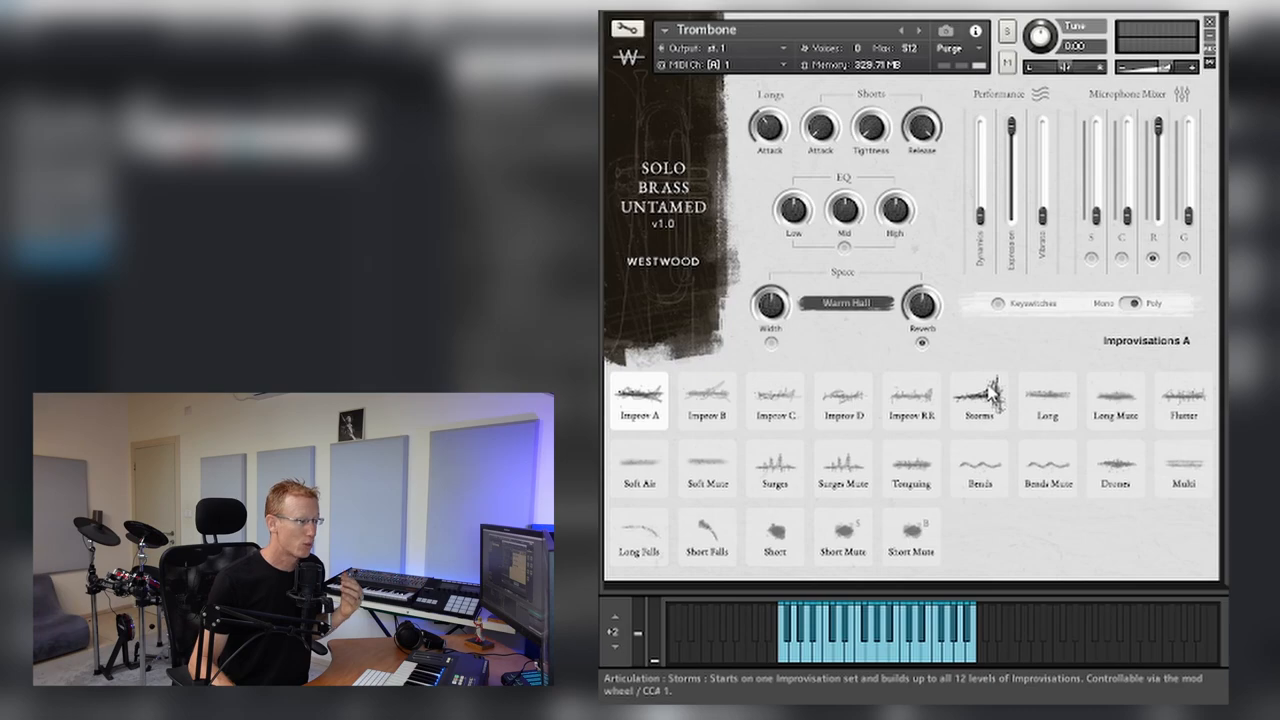
{"action": "left_click", "coordinate": [980, 400]}
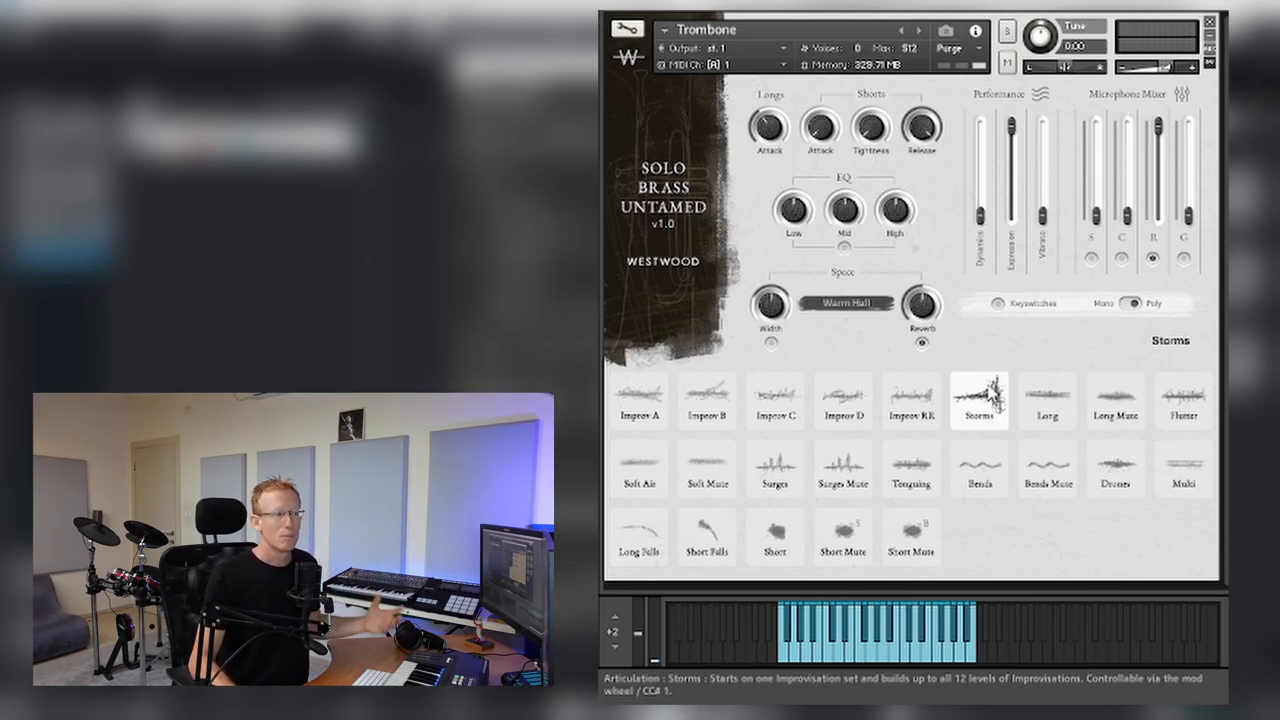
{"action": "mouse_move", "coordinate": [980, 324]}
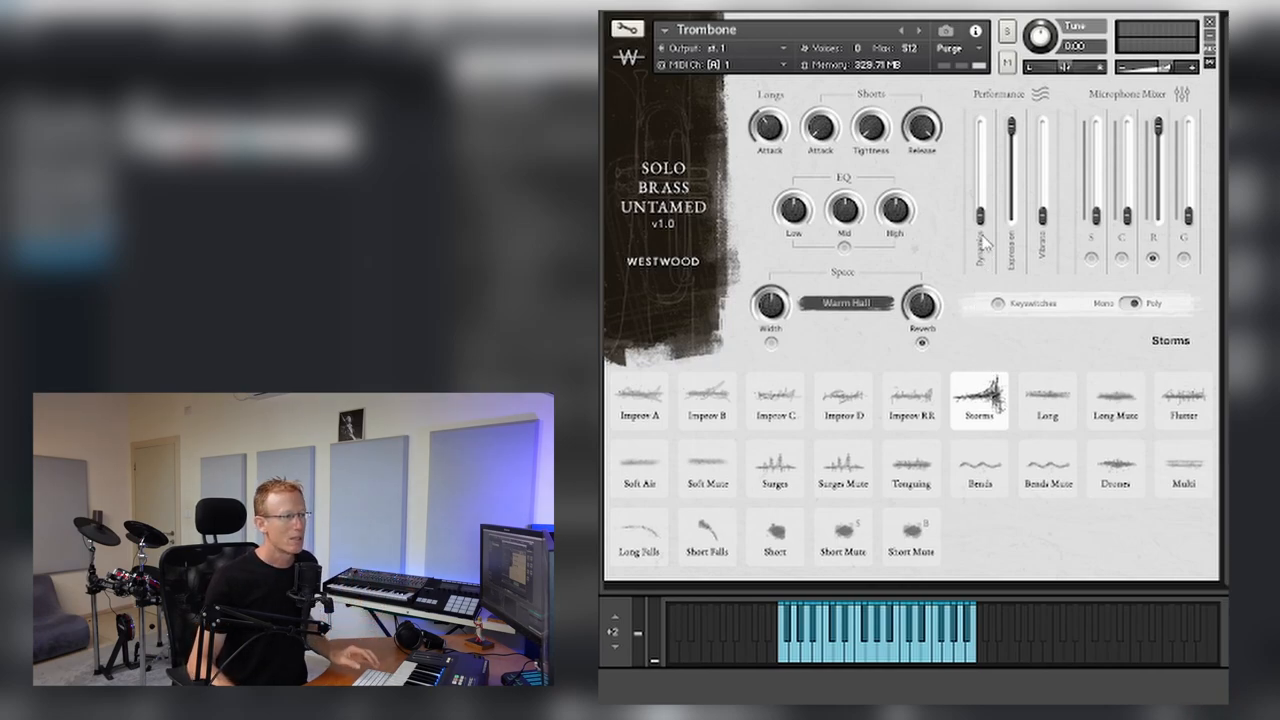
{"action": "mouse_move", "coordinate": [1000, 268]}
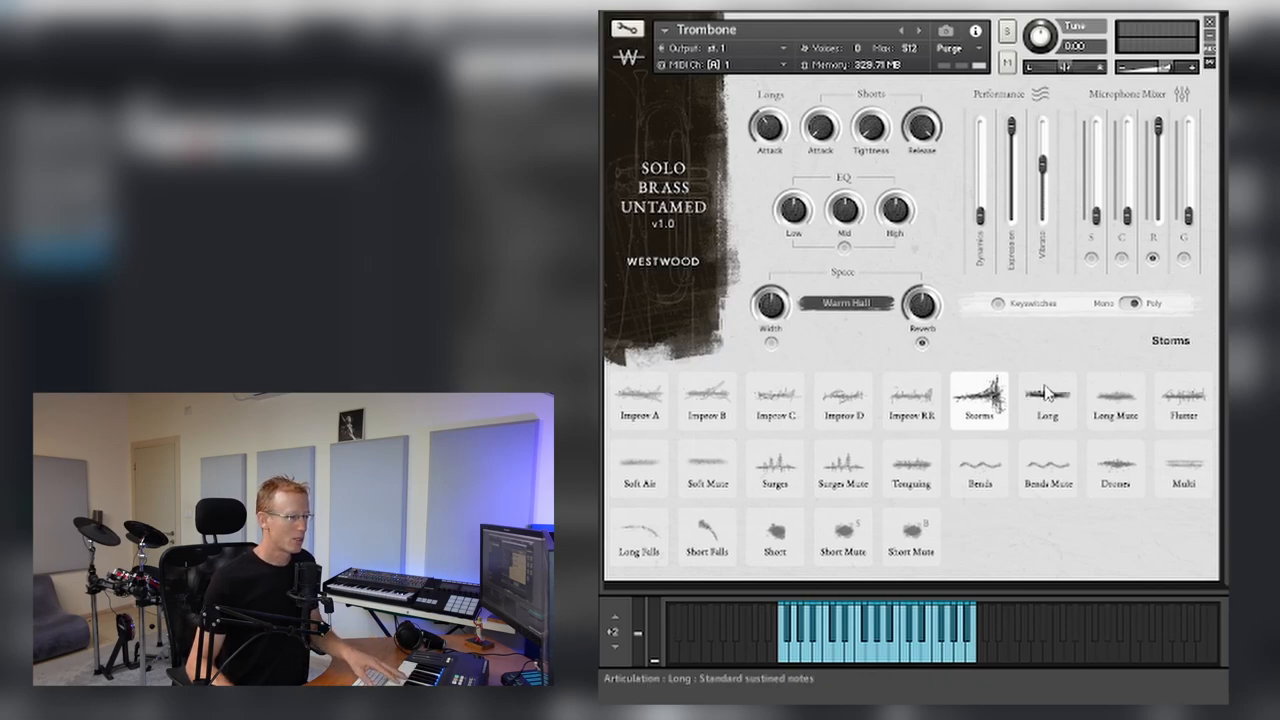
- Switch the Trombone to Long notes, raise the Close mic level, then select Long Bucket Mute
{"action": "left_click", "coordinate": [1046, 400]}
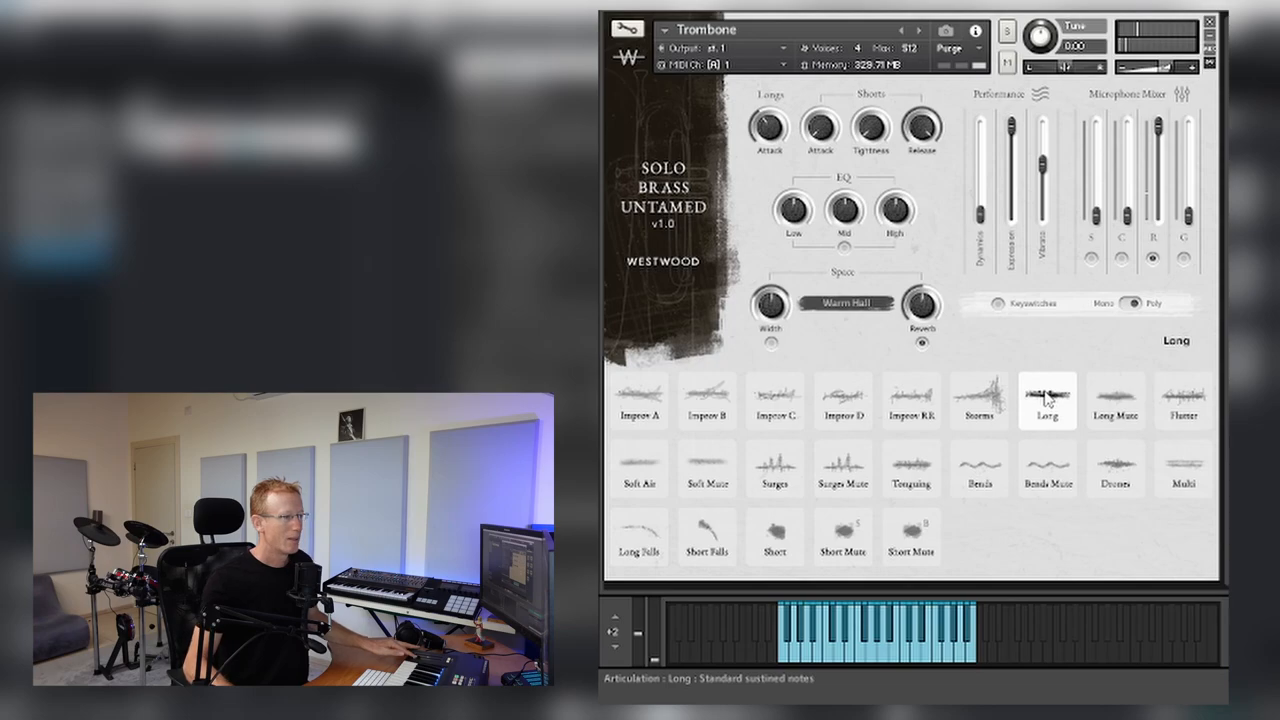
{"action": "left_click_drag", "start_coordinate": [1120, 240], "coordinate": [1128, 224]}
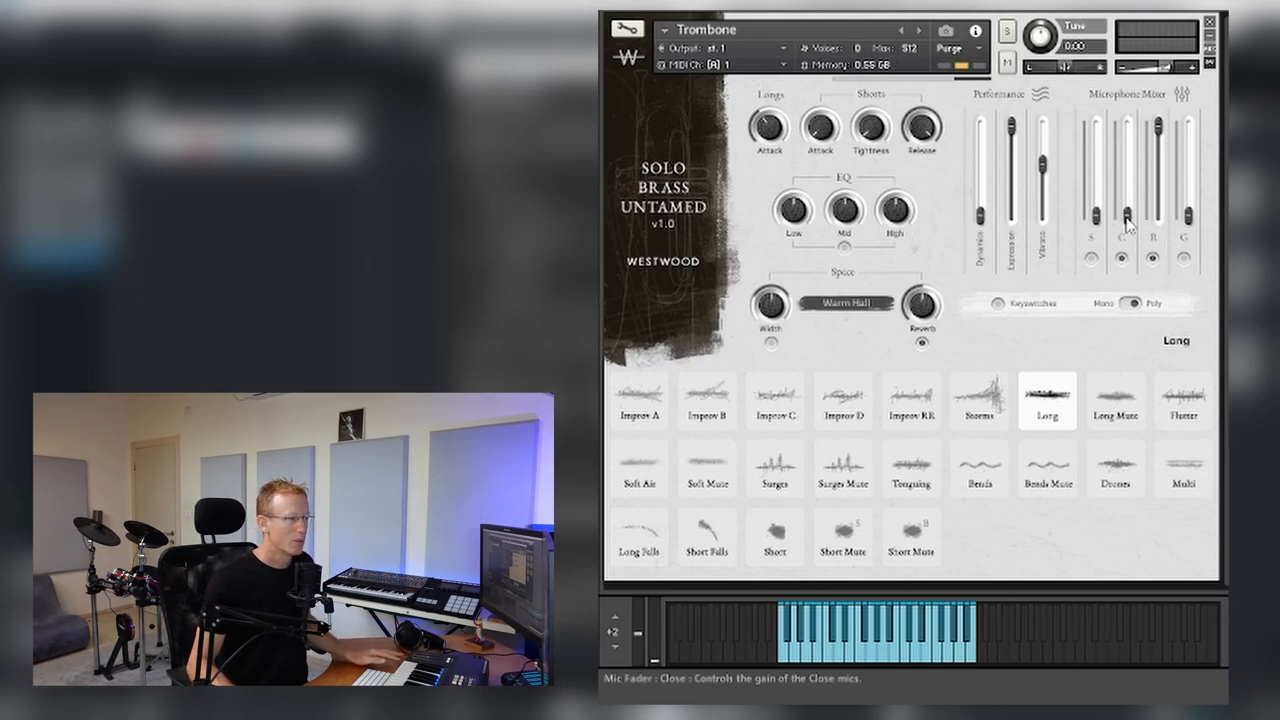
{"action": "left_click_drag", "start_coordinate": [1128, 220], "coordinate": [1136, 164]}
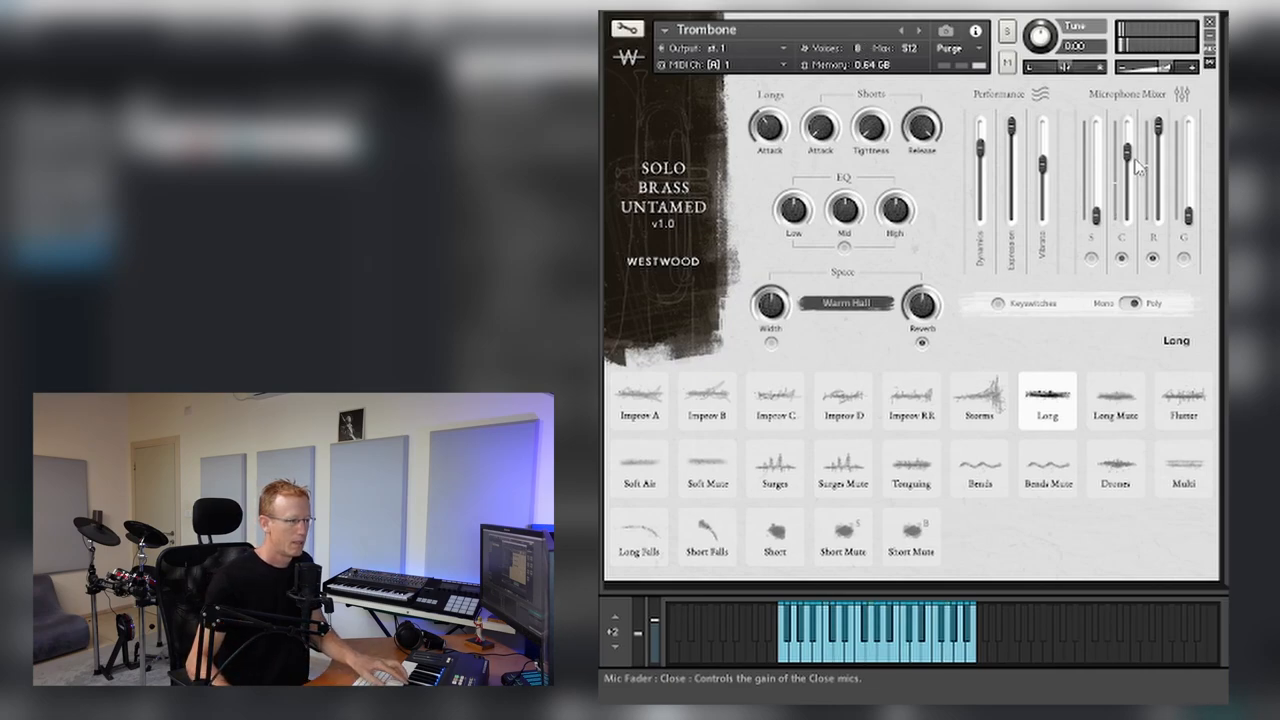
{"action": "left_click", "coordinate": [1114, 400]}
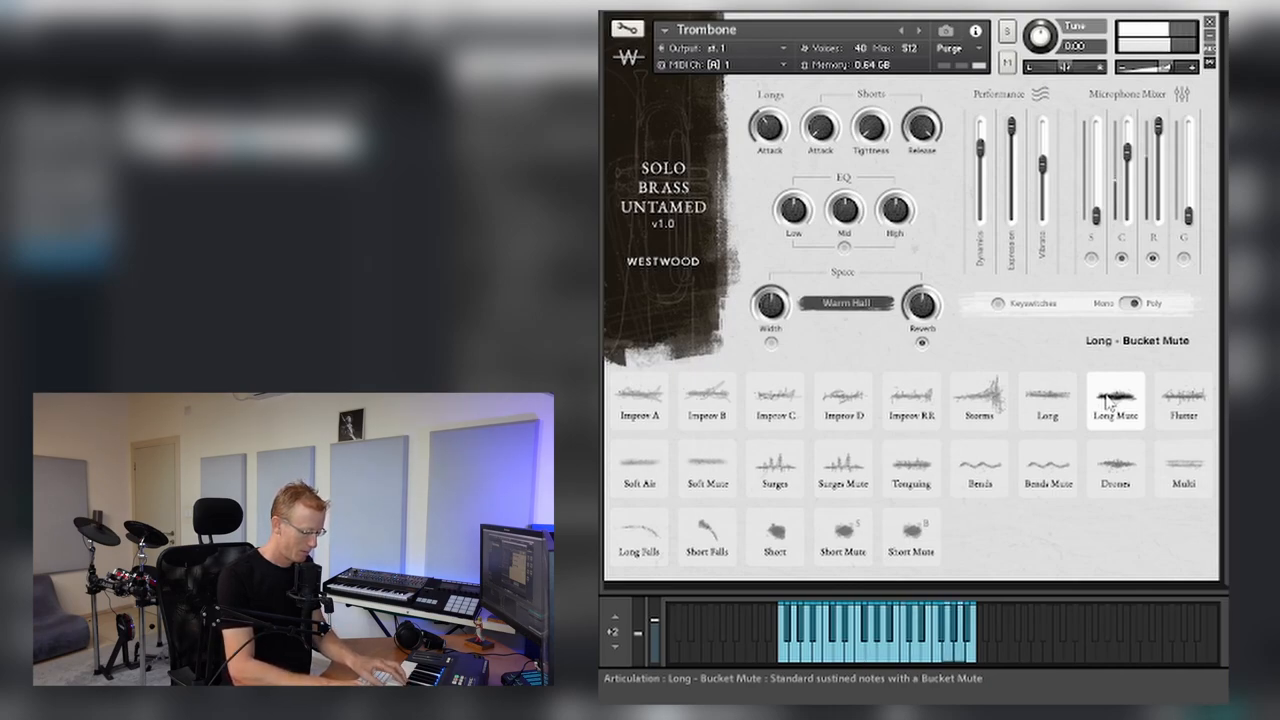
- Audition Flutter, Soft Air and Soft Air Bucket Mute, ending on the Surges articulation
{"action": "left_click", "coordinate": [1184, 400]}
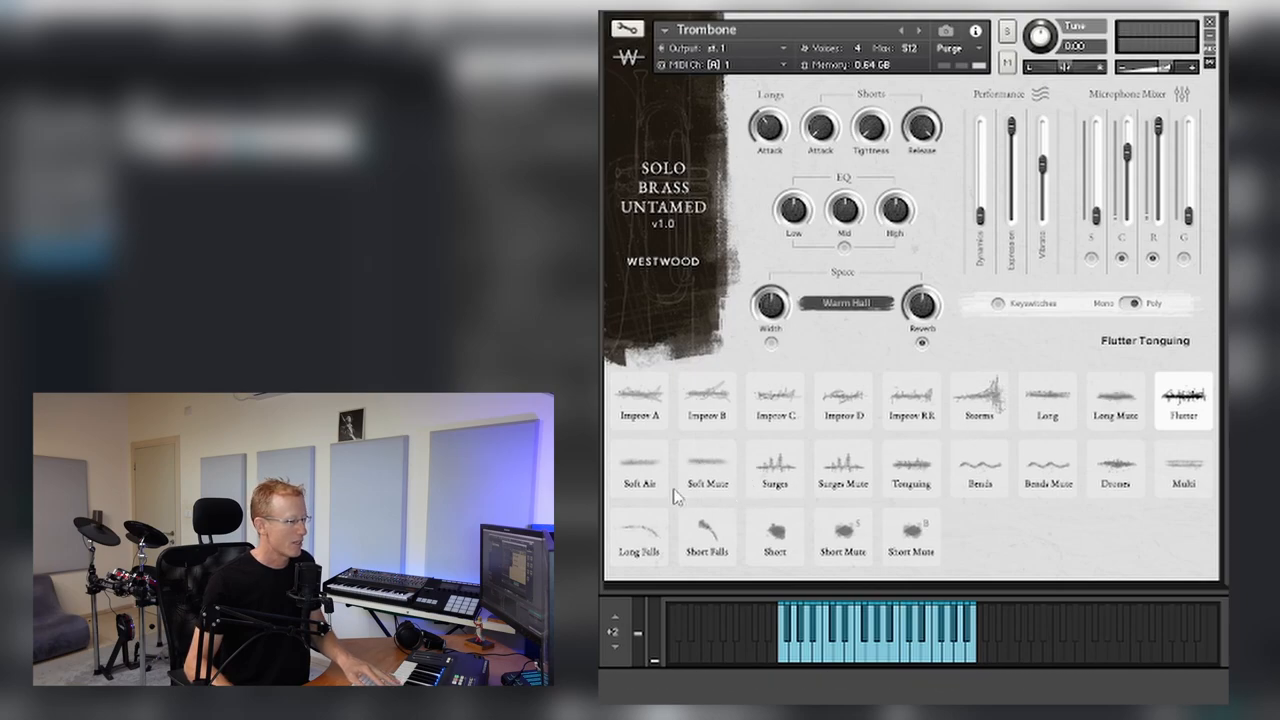
{"action": "left_click", "coordinate": [638, 468]}
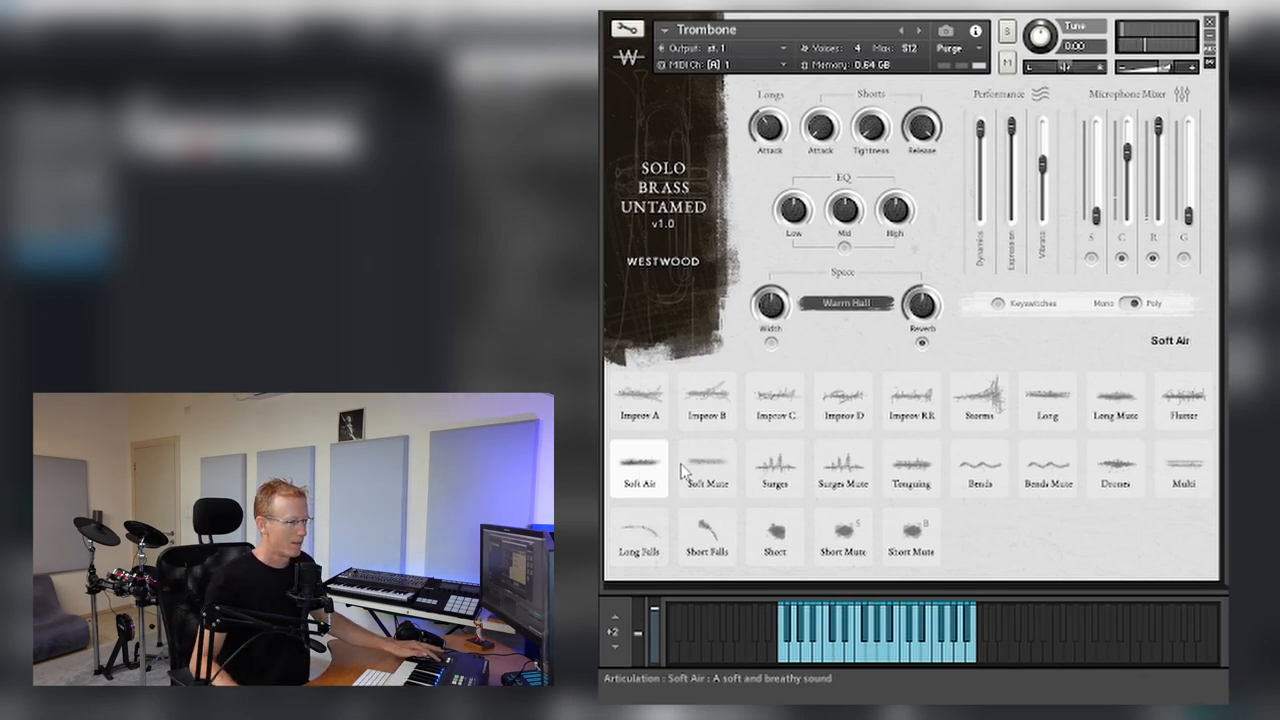
{"action": "left_click", "coordinate": [706, 468]}
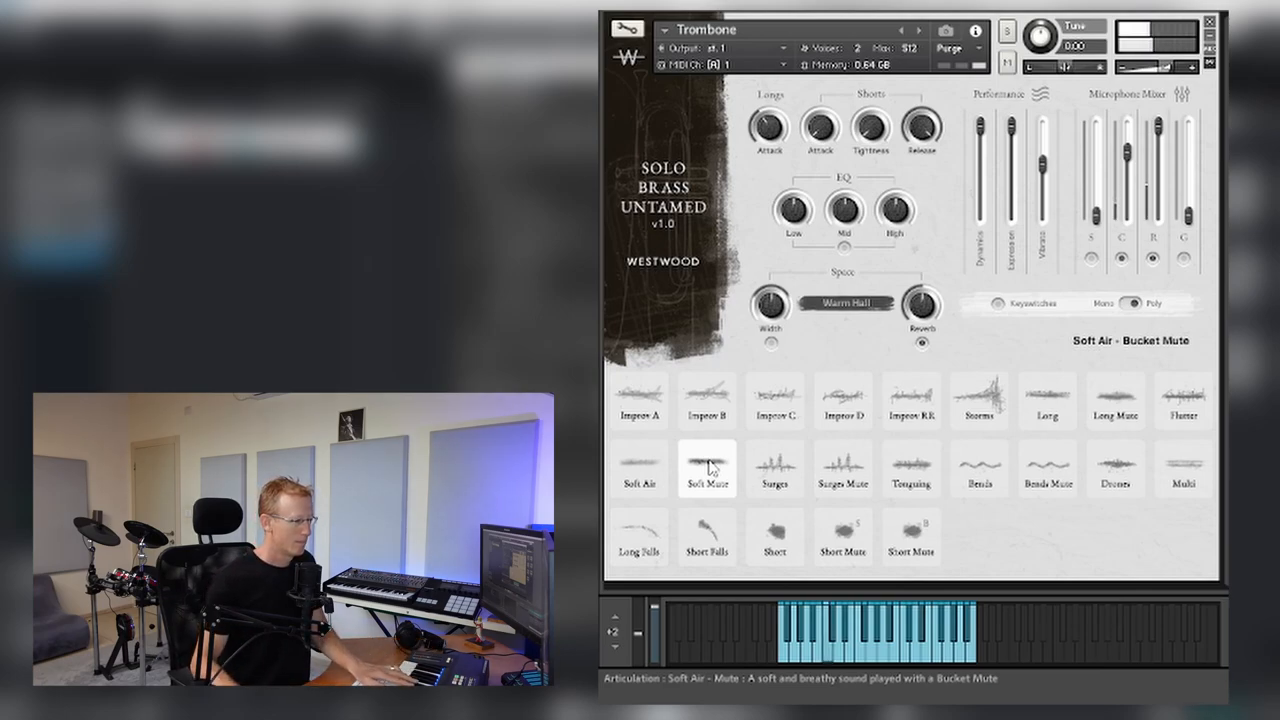
{"action": "left_click", "coordinate": [774, 468]}
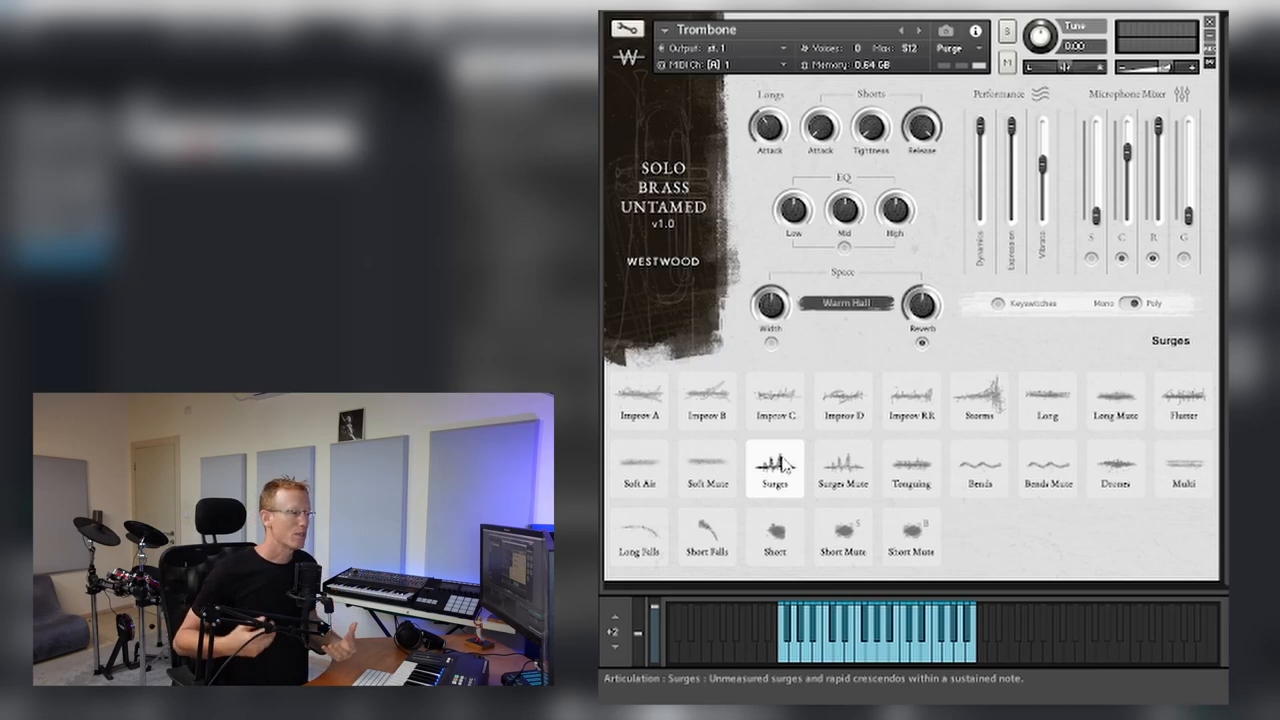
- Audition Surges Harmon Mute, cup-muted Unmeasured Tonguing and Long Falls, ending on Short Falls
{"action": "left_click", "coordinate": [842, 468]}
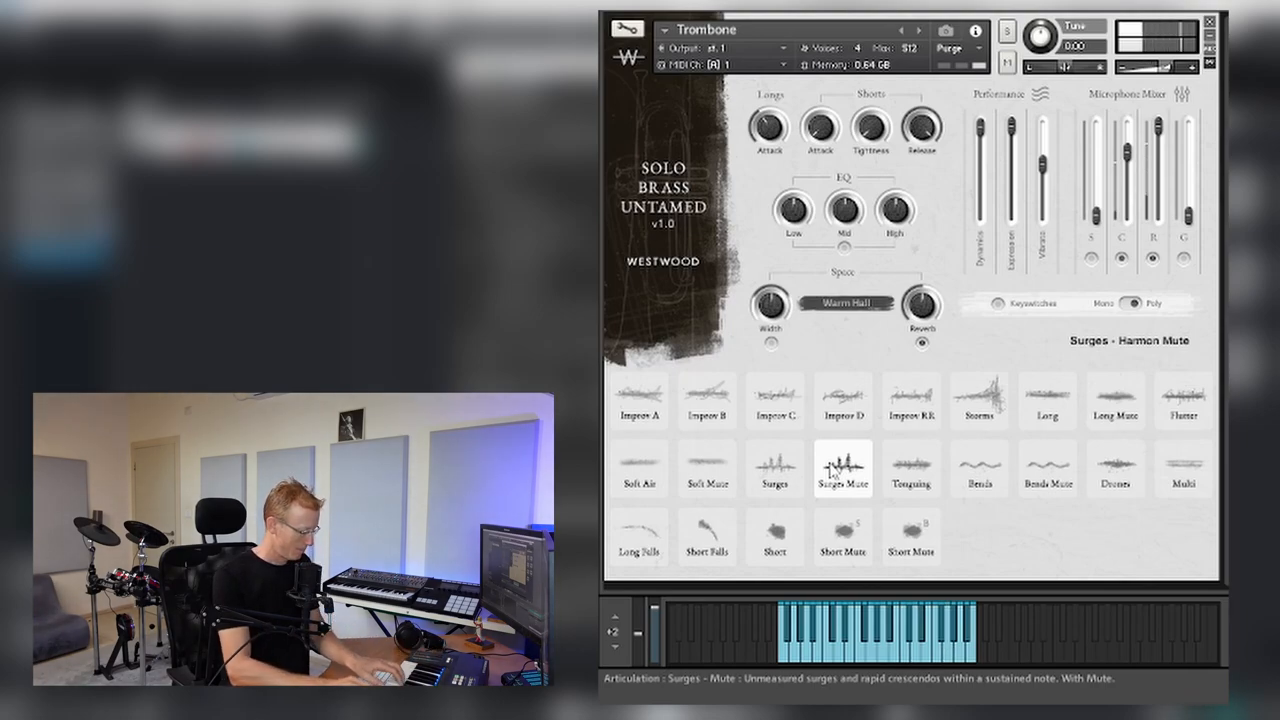
{"action": "left_click", "coordinate": [912, 468]}
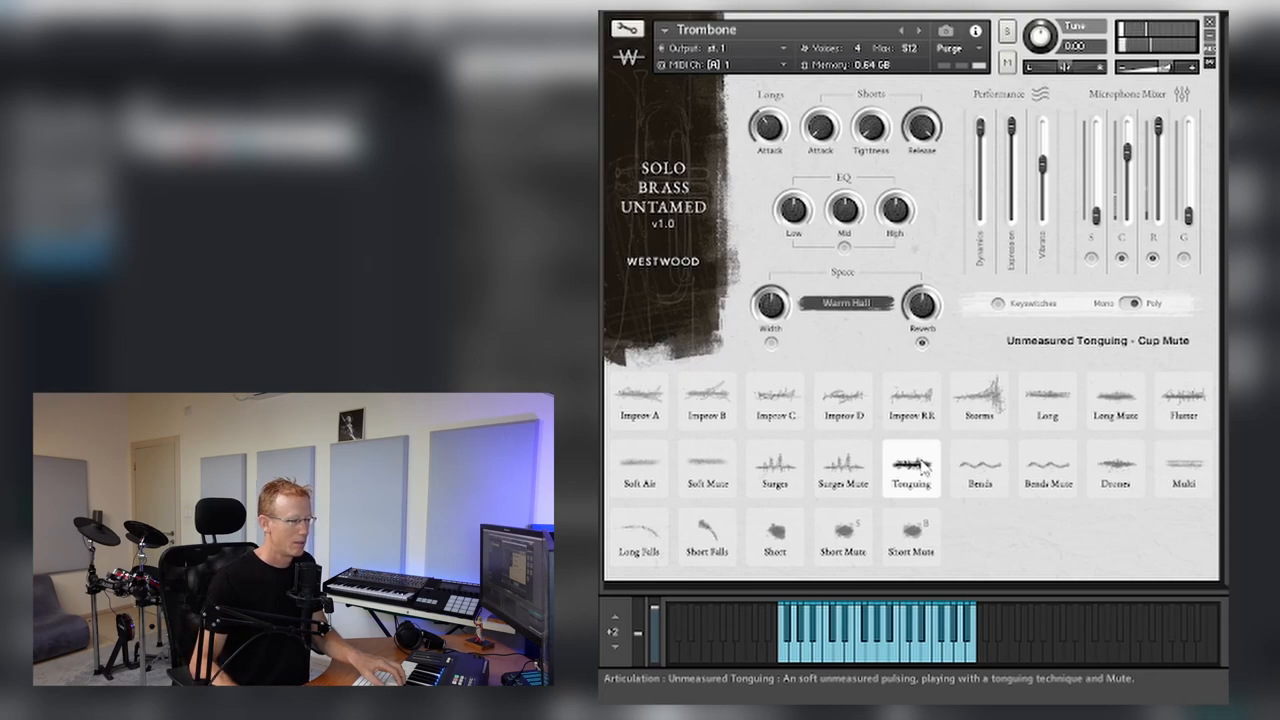
{"action": "left_click", "coordinate": [978, 468]}
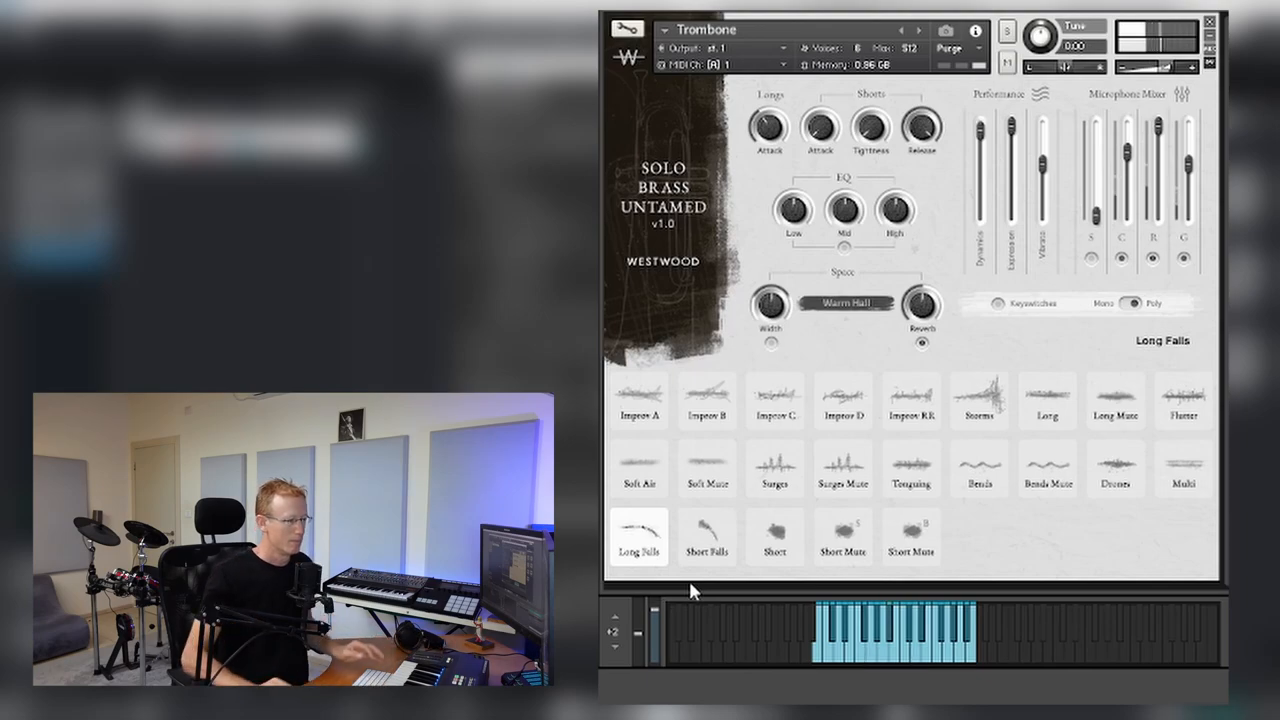
{"action": "left_click", "coordinate": [708, 536]}
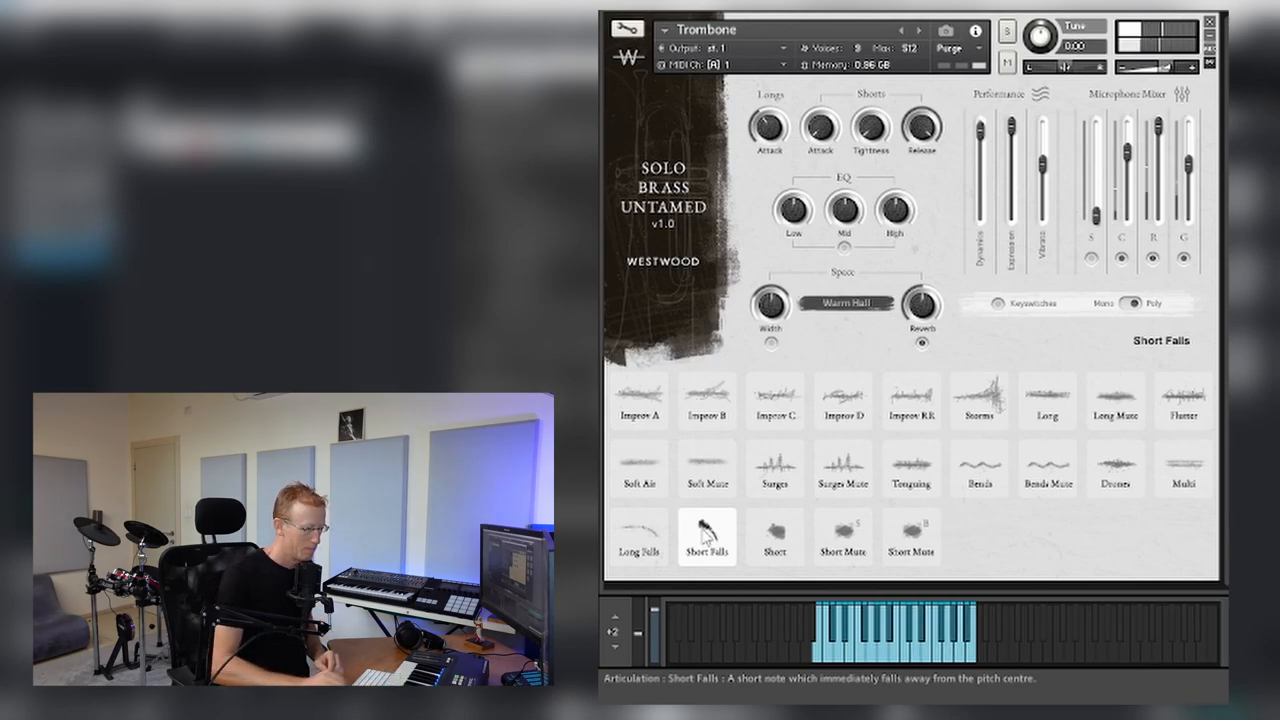
- On Short staccato notes, change the reverb space to Church Hall, then select Short Bucket Mute
{"action": "left_click", "coordinate": [776, 536]}
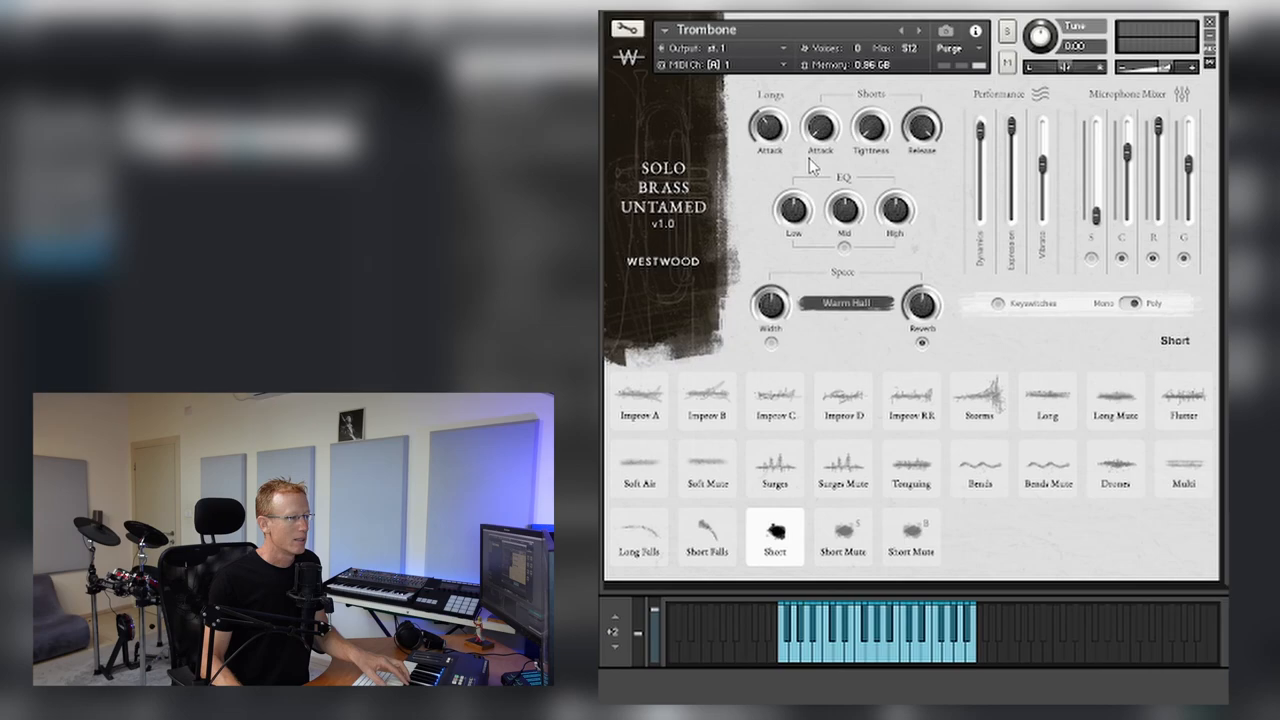
{"action": "mouse_move", "coordinate": [856, 214]}
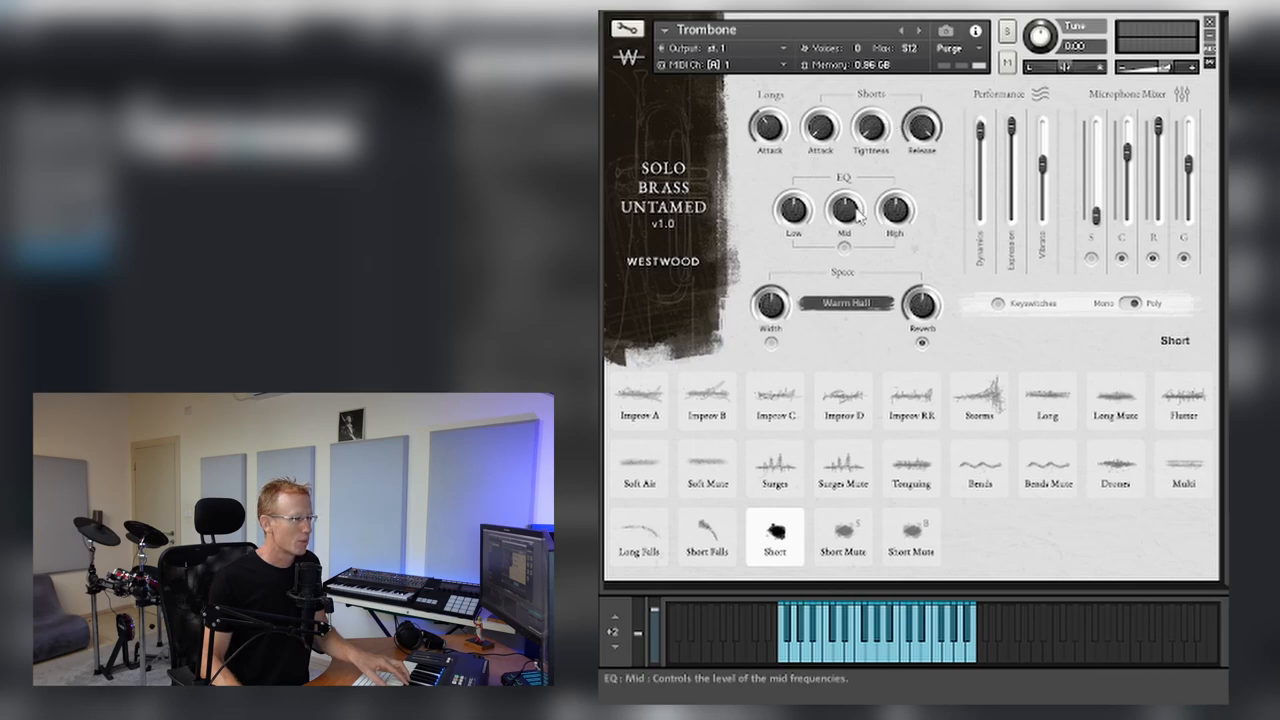
{"action": "left_click", "coordinate": [848, 302]}
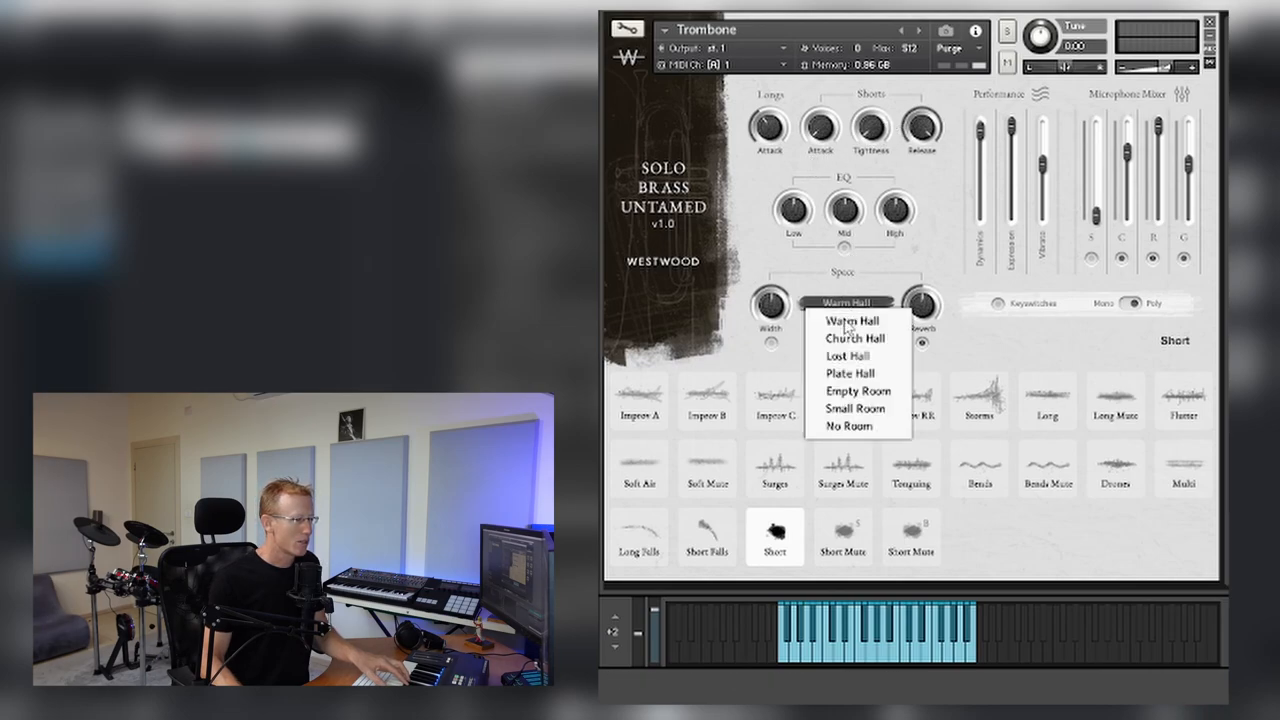
{"action": "left_click", "coordinate": [854, 338]}
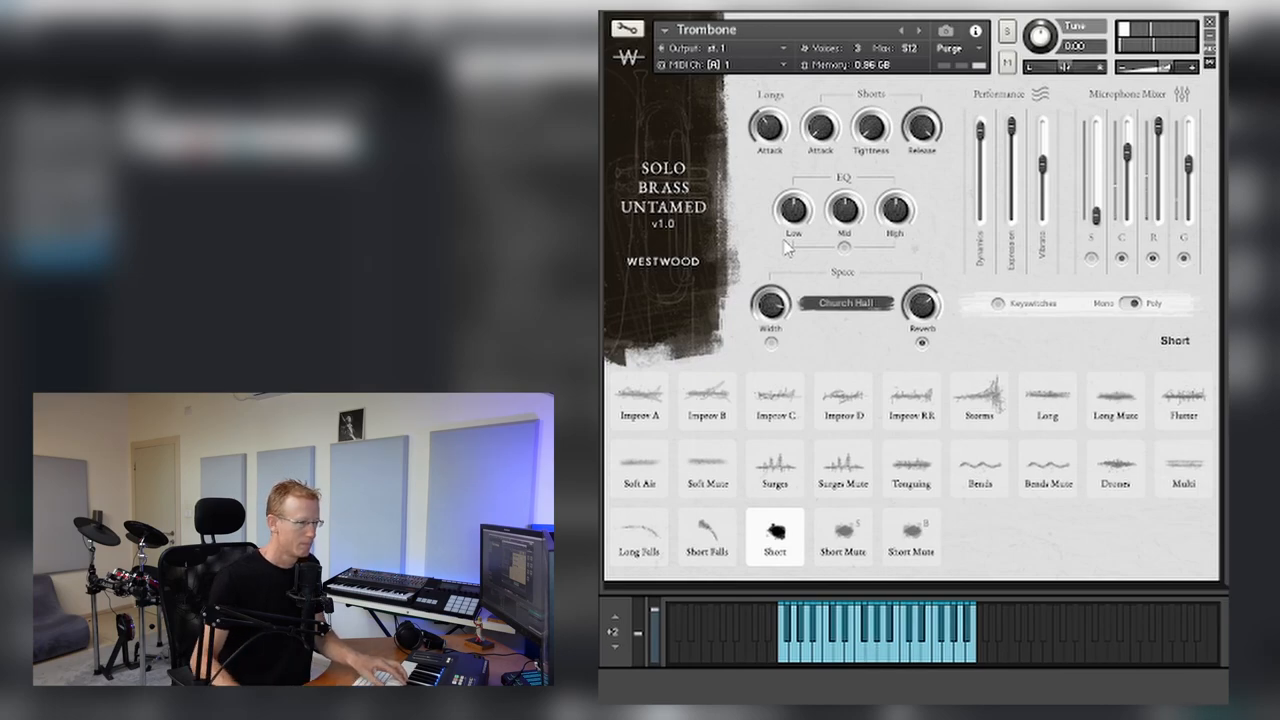
{"action": "left_click", "coordinate": [844, 536]}
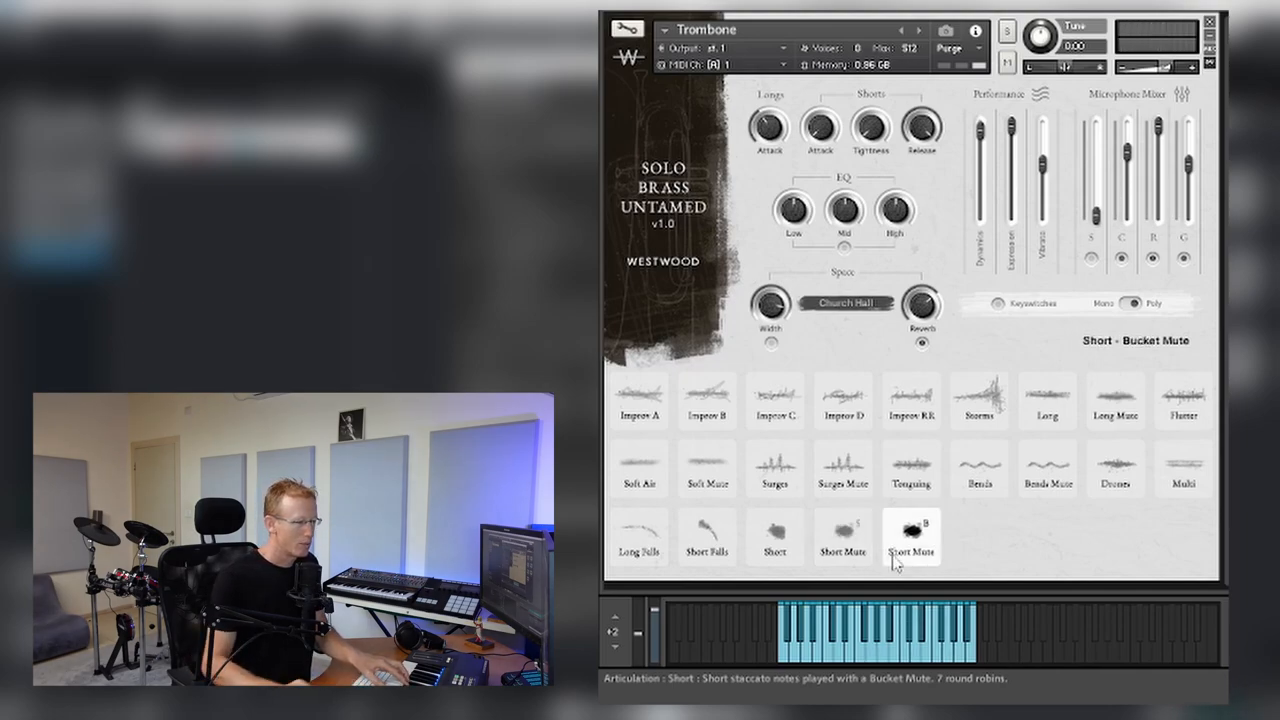
{"action": "mouse_move", "coordinate": [980, 536]}
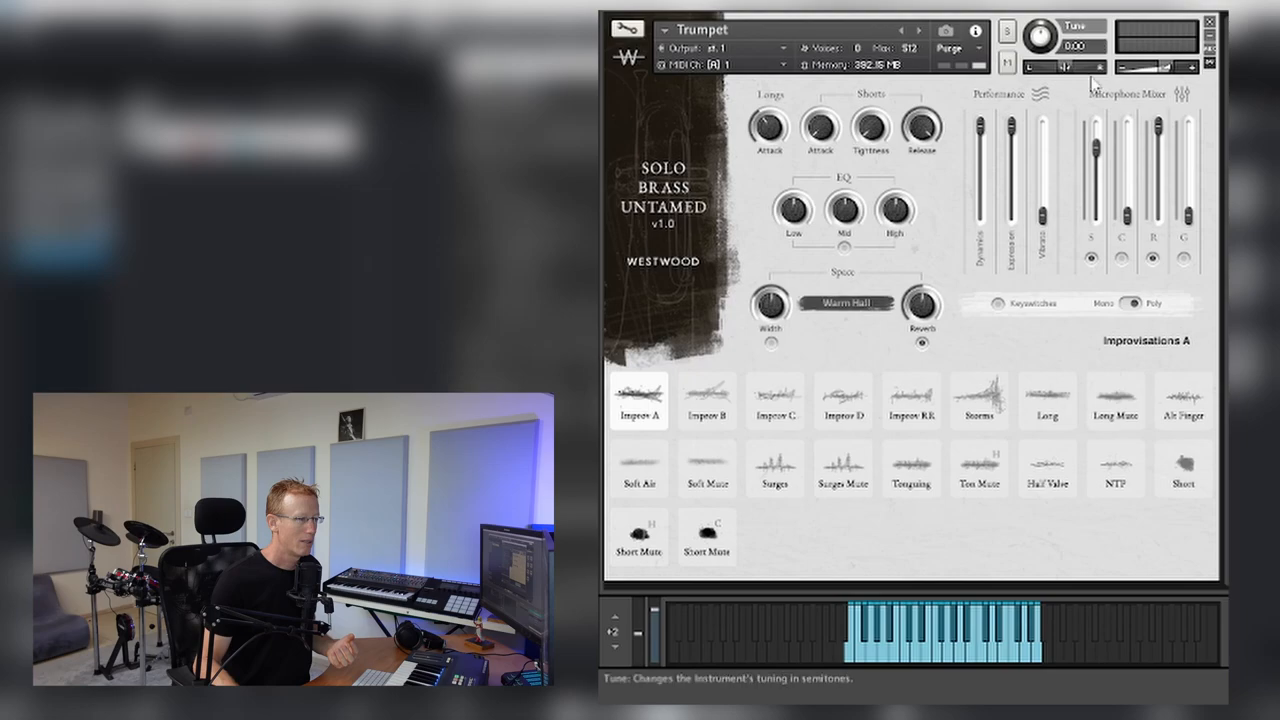
{"action": "mouse_move", "coordinate": [1120, 120]}
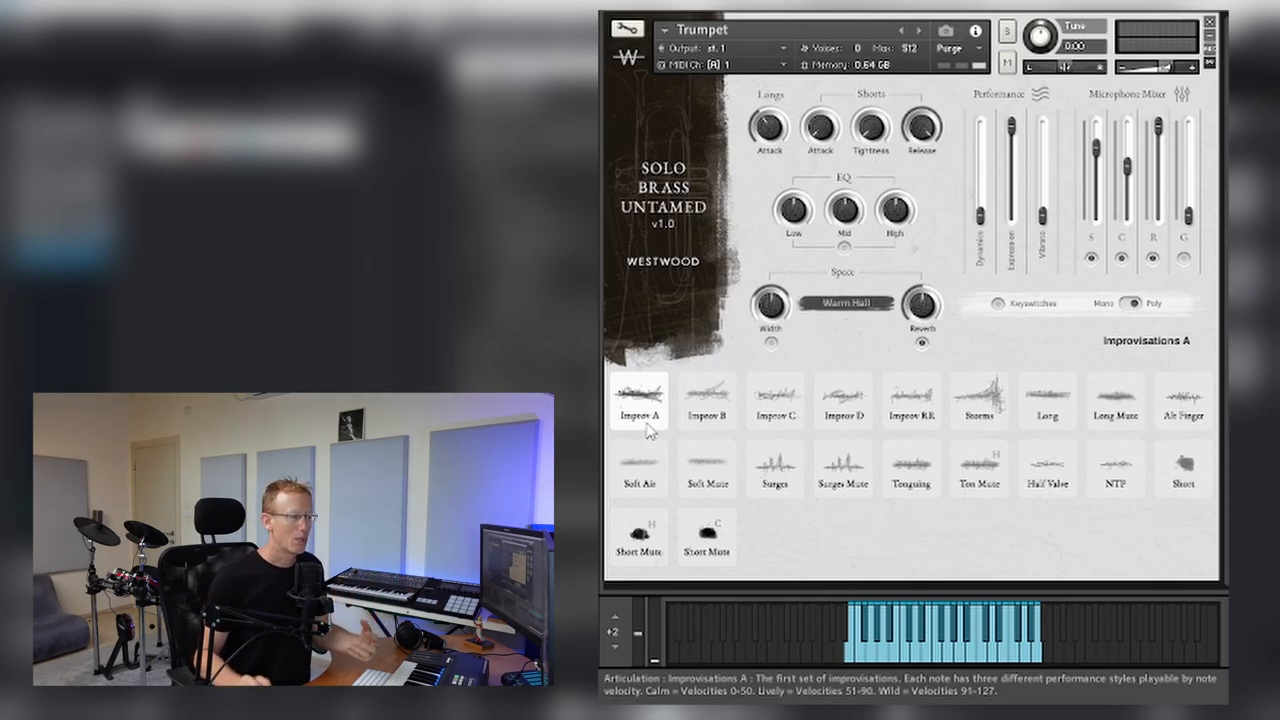
- Audition the Trumpet's Improvisations A, Storms, Long and Alternative Fingering articulations
{"action": "left_click", "coordinate": [980, 400]}
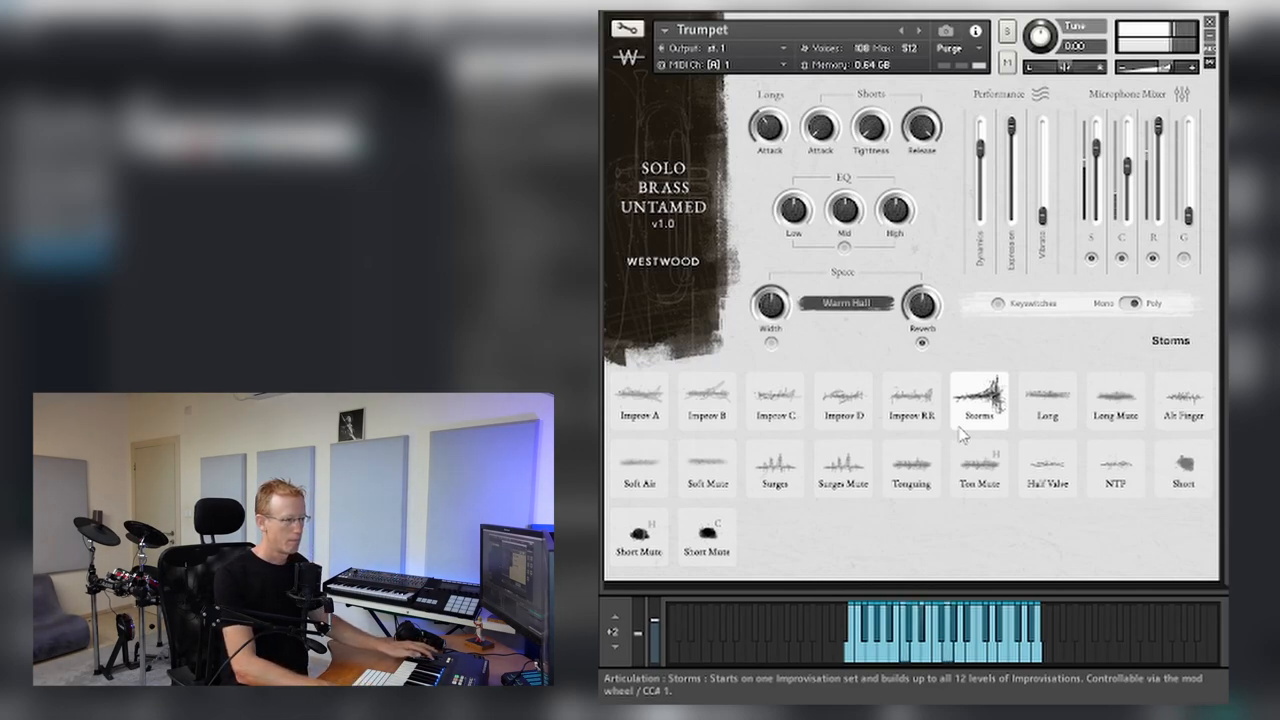
{"action": "left_click", "coordinate": [1048, 400]}
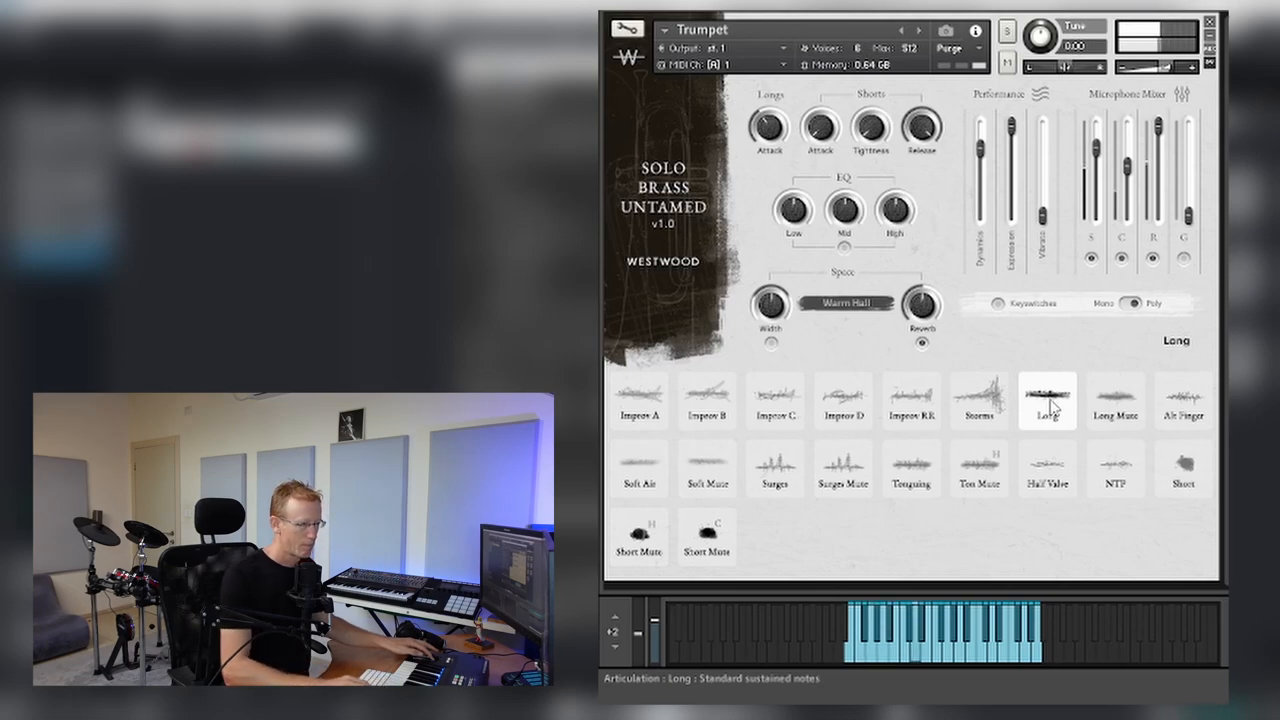
{"action": "left_click", "coordinate": [1116, 400]}
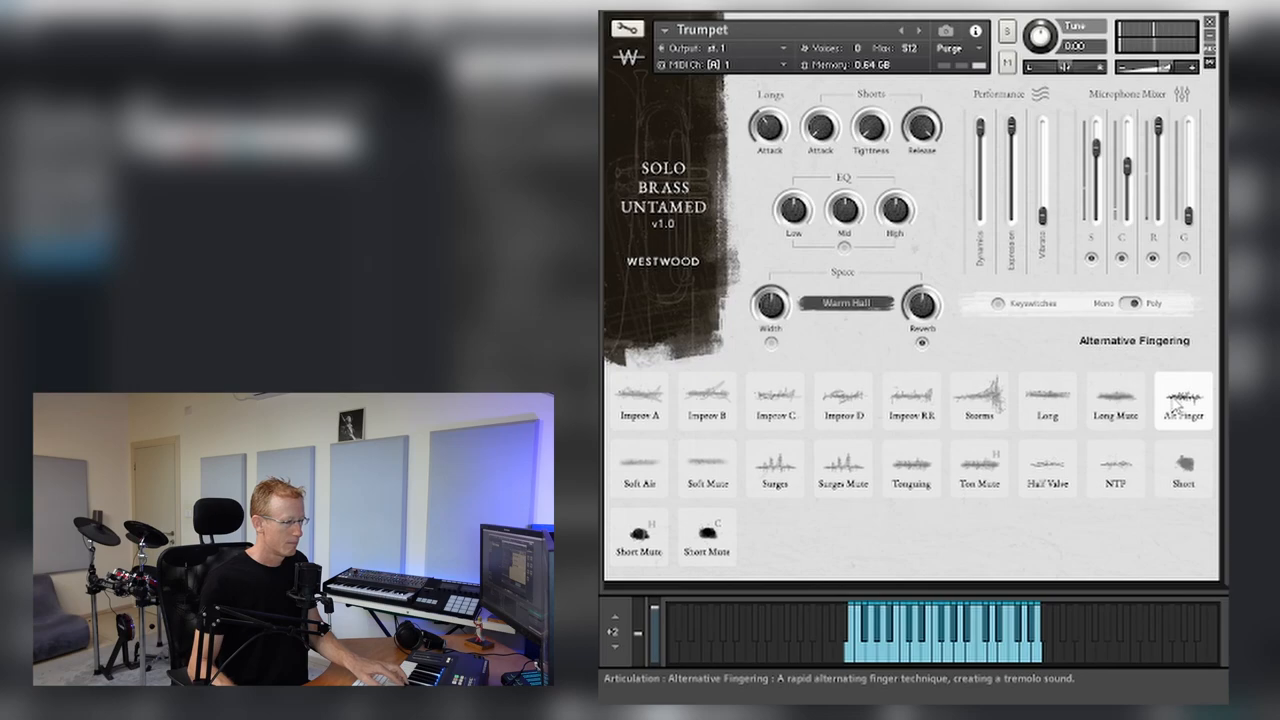
{"action": "left_click", "coordinate": [638, 468]}
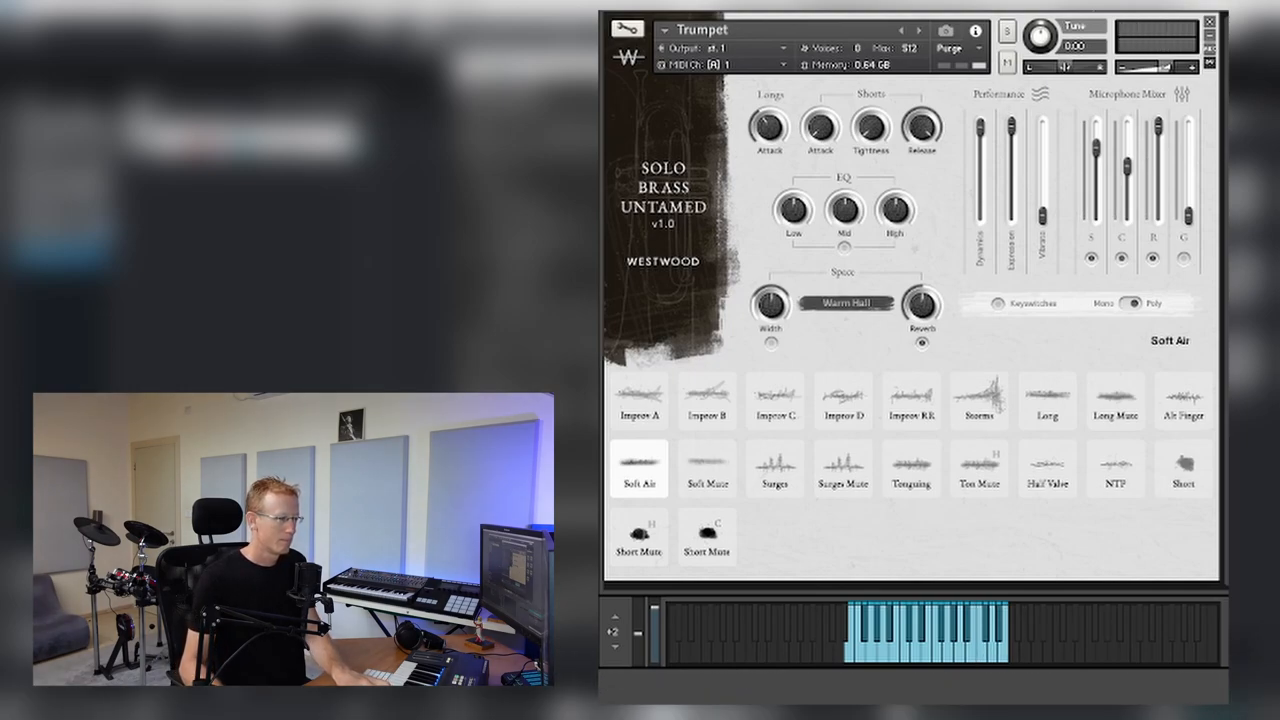
{"action": "mouse_move", "coordinate": [774, 468]}
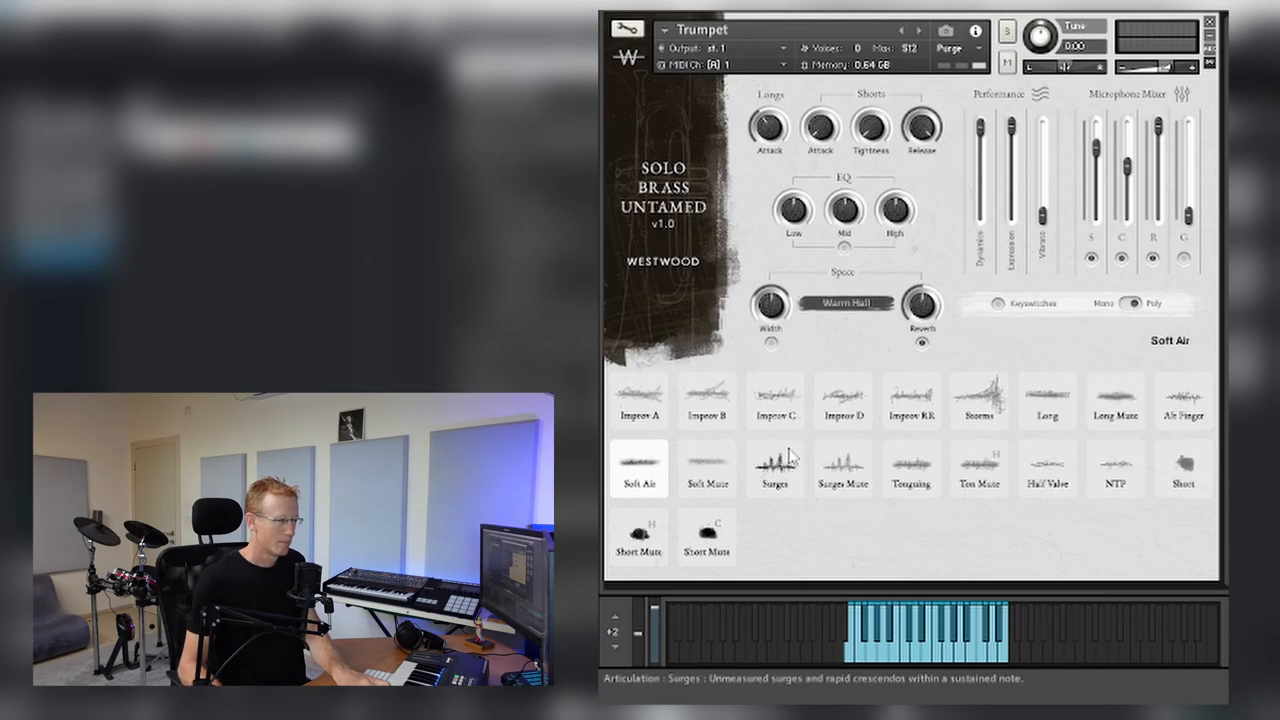
- Audition the Trumpet's Soft Air and Soft Mute articulations, ending on Surges
{"action": "left_click", "coordinate": [706, 468]}
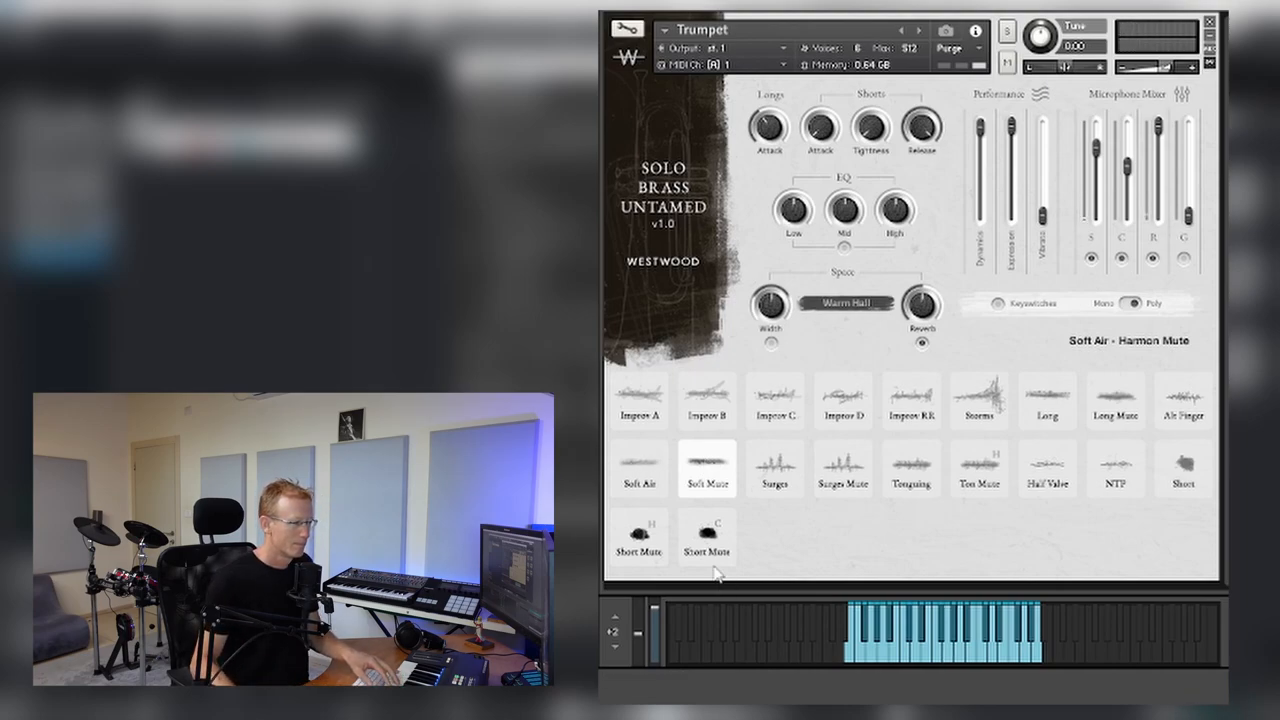
{"action": "left_click", "coordinate": [776, 468]}
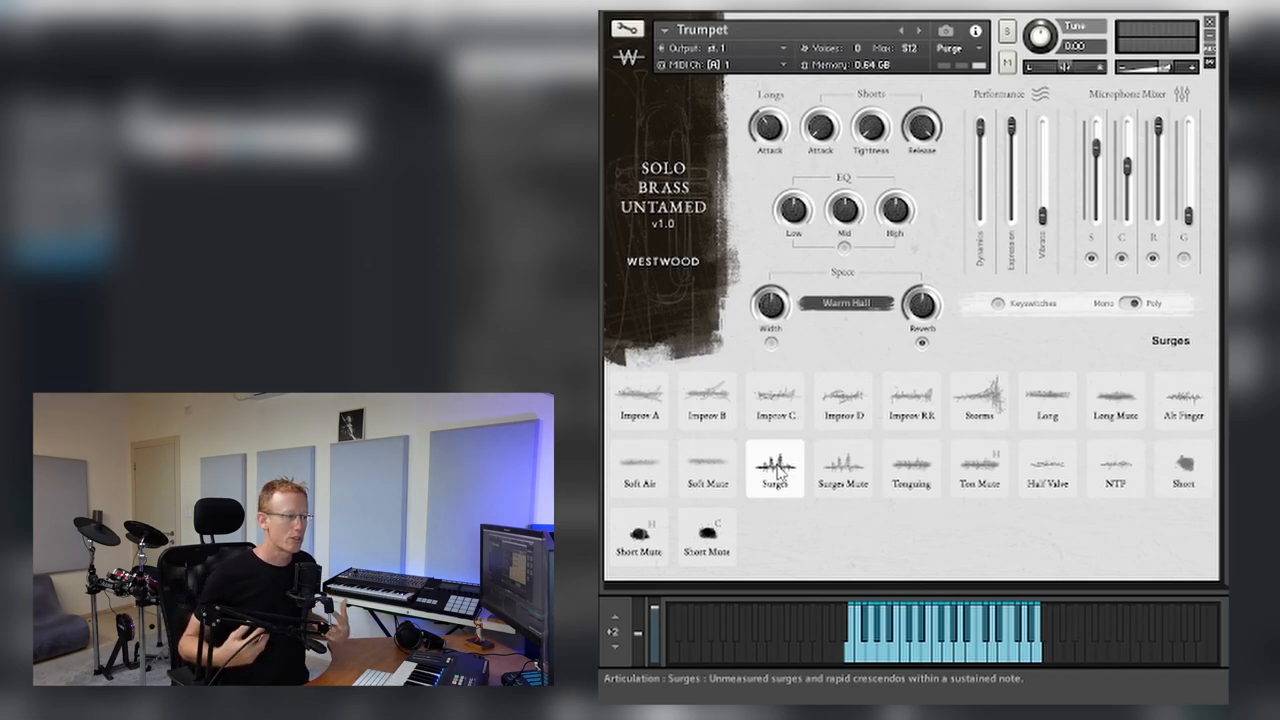
{"action": "left_click", "coordinate": [844, 468]}
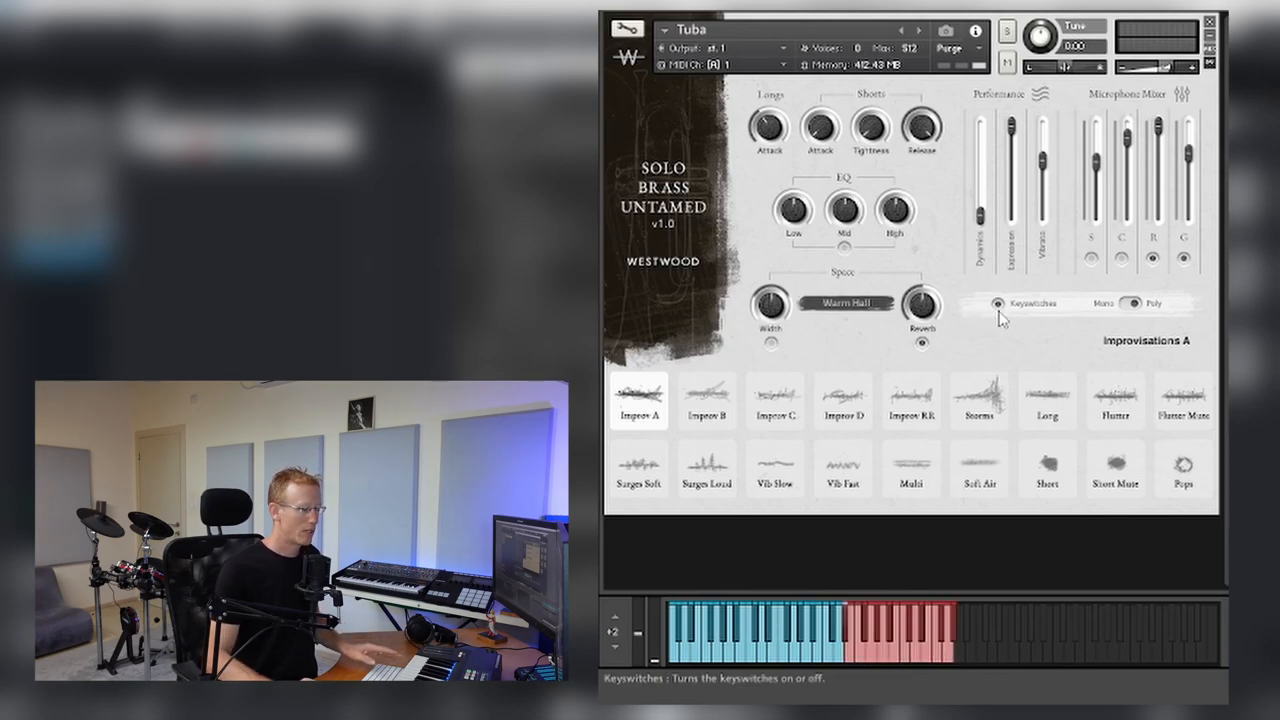
- Toggle the Tuba's keyswitch control twice, then audition Long notes and the Storms articulation
{"action": "left_click", "coordinate": [638, 470]}
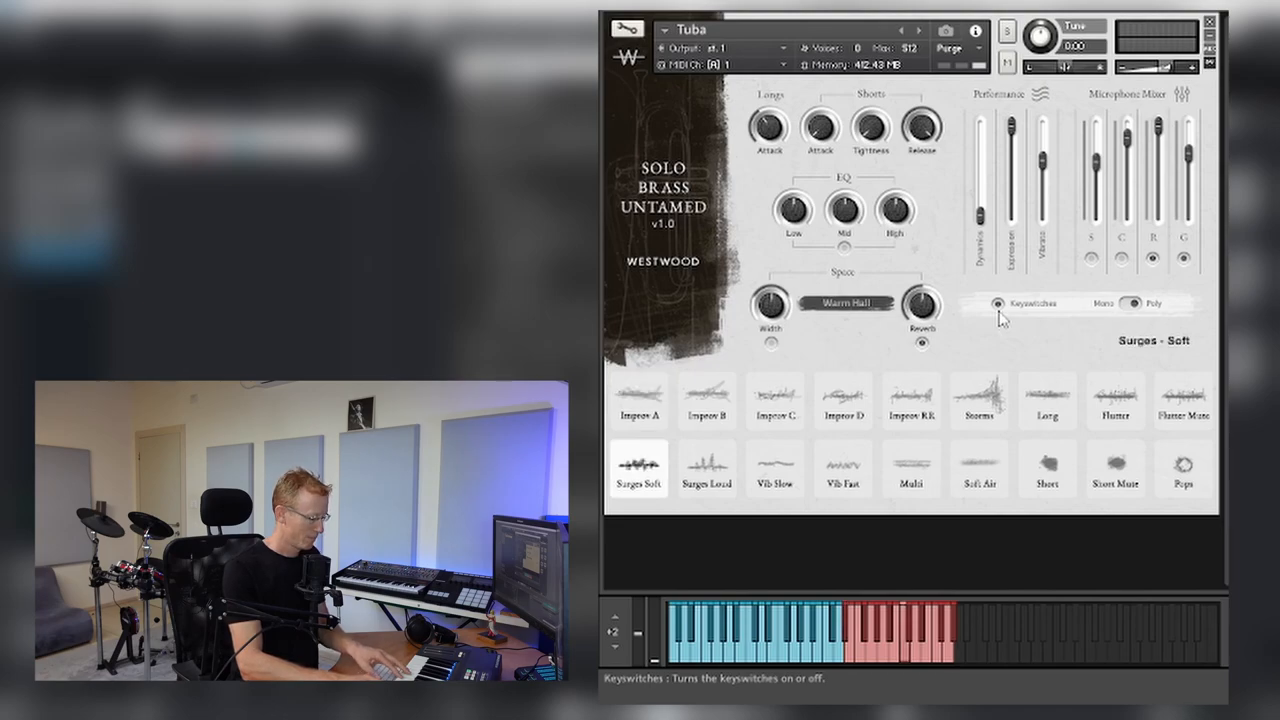
{"action": "left_click", "coordinate": [776, 468]}
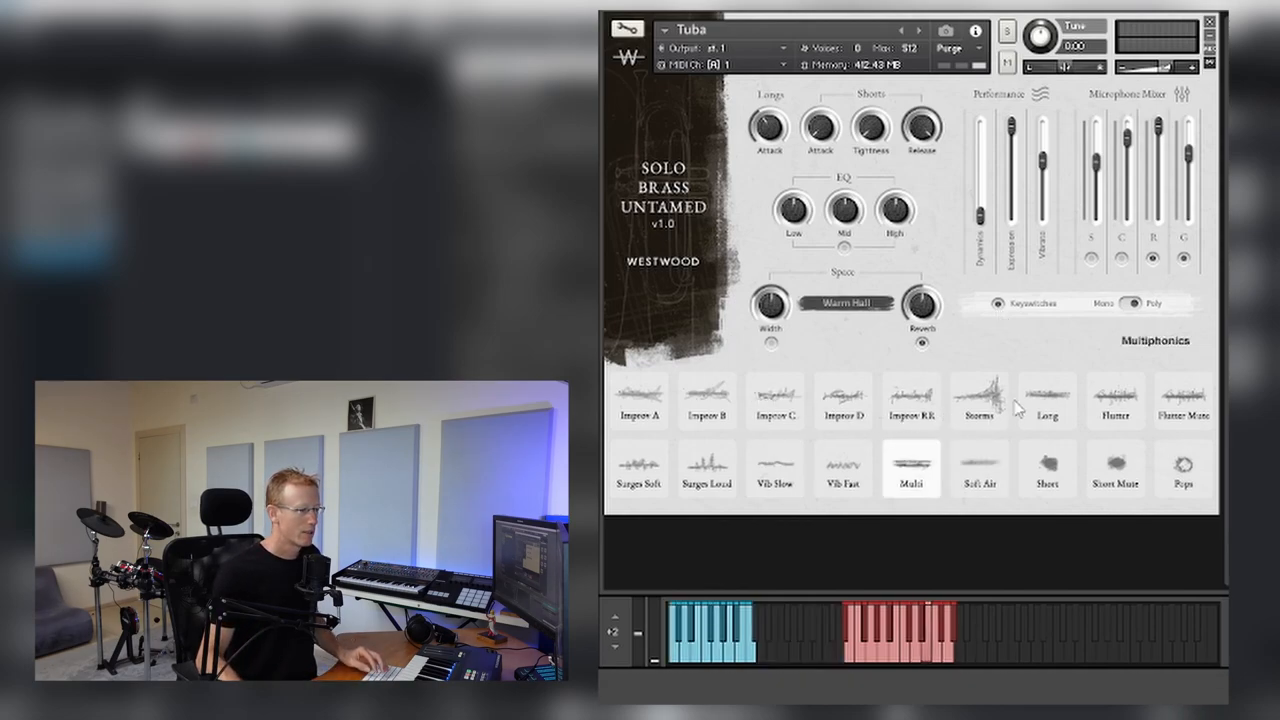
{"action": "left_click", "coordinate": [1046, 400]}
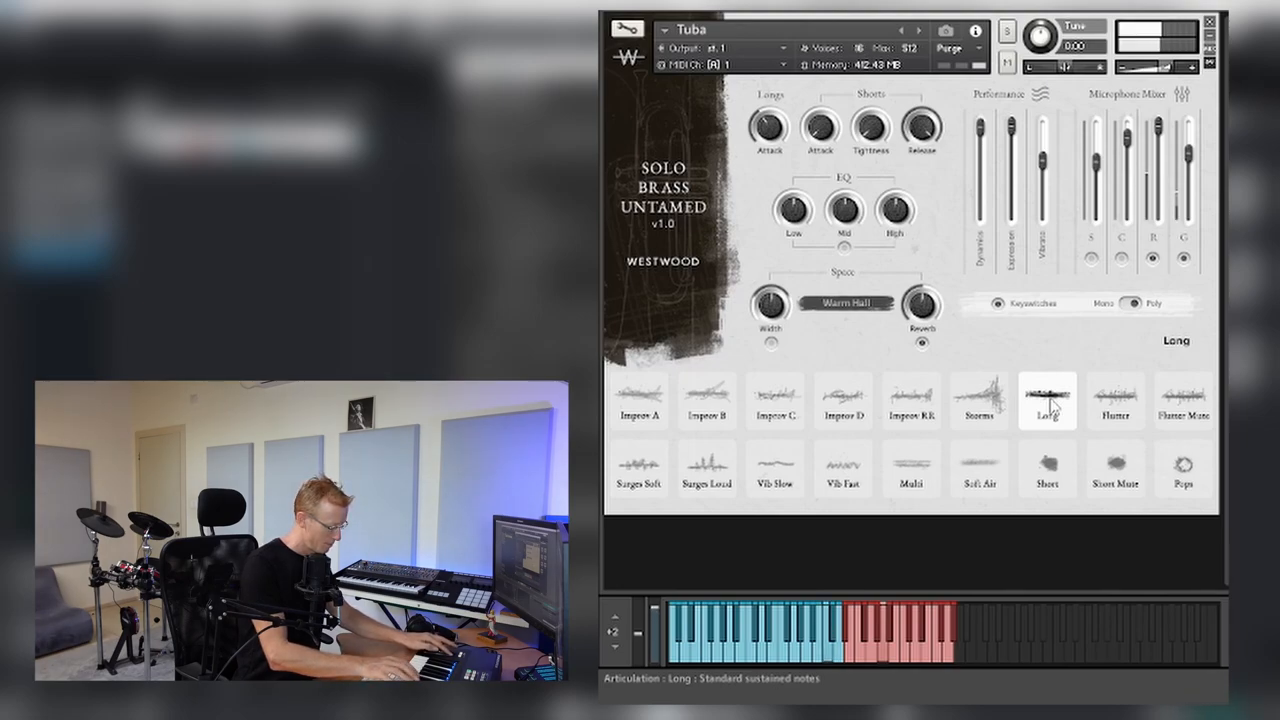
{"action": "left_click", "coordinate": [912, 400]}
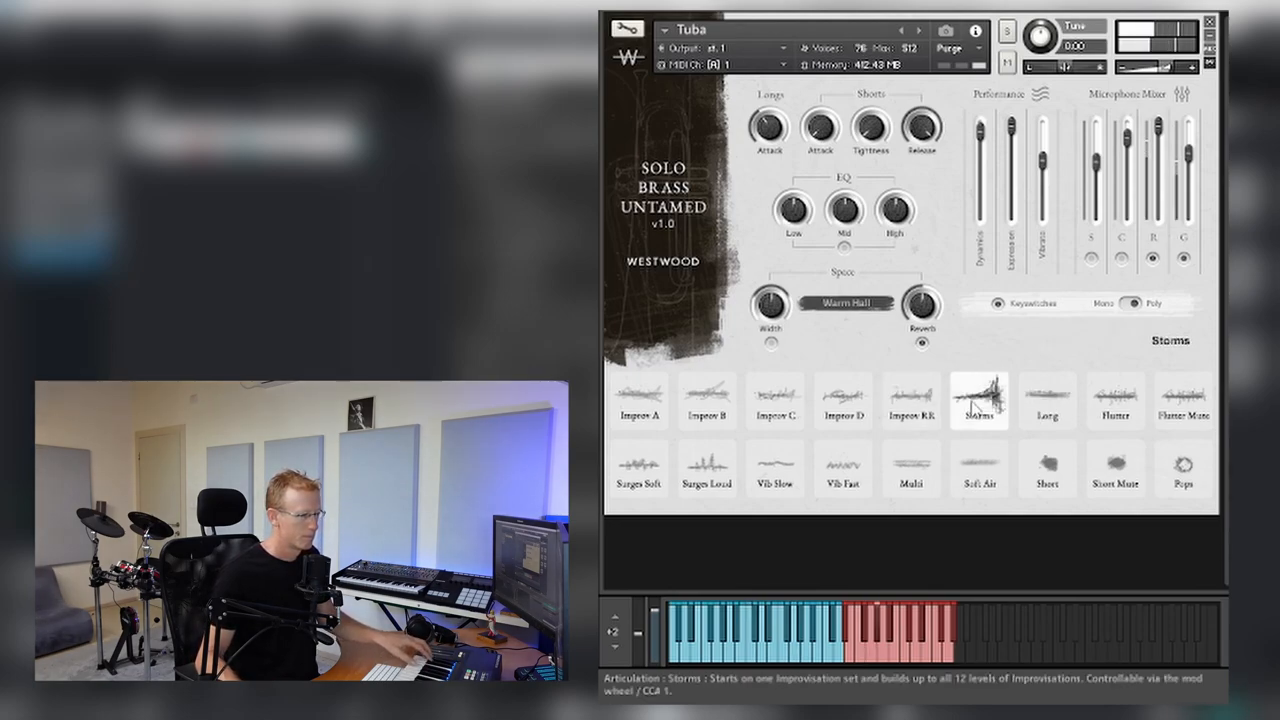
- Switch the Tuba's reverb space from Warm Hall to Church Hall and return to Long notes
{"action": "left_click", "coordinate": [848, 304]}
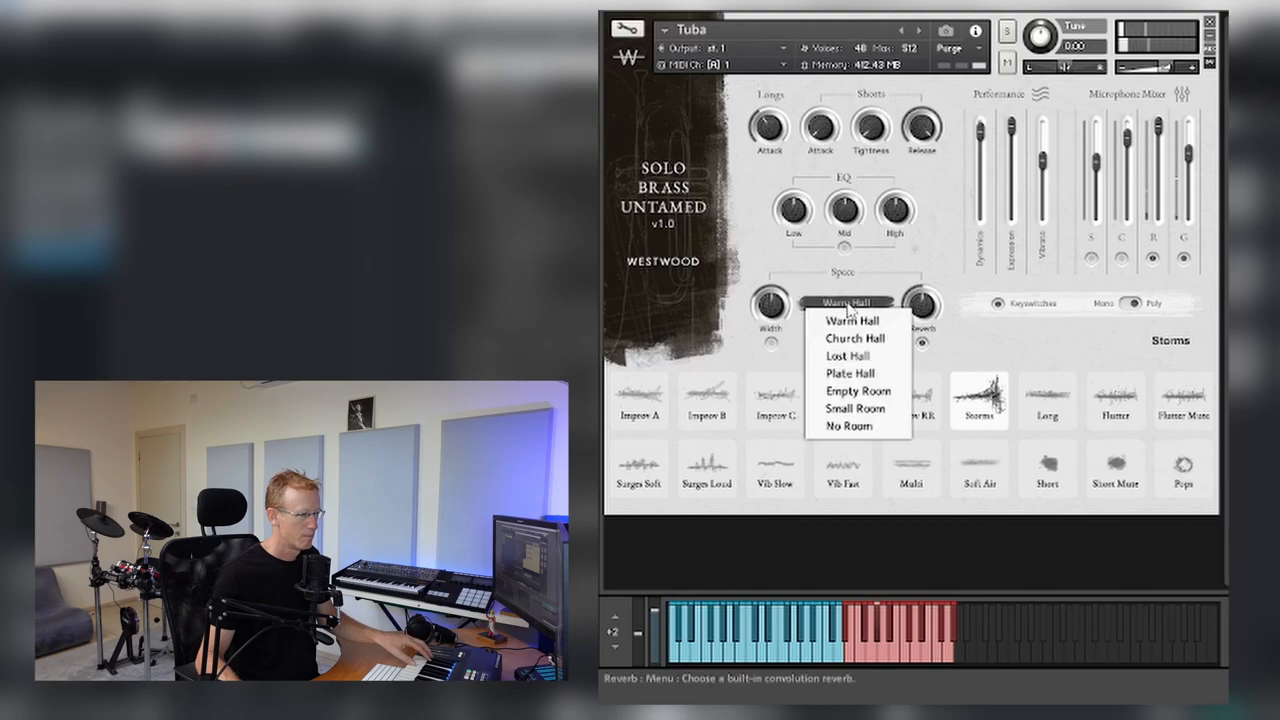
{"action": "left_click", "coordinate": [854, 338]}
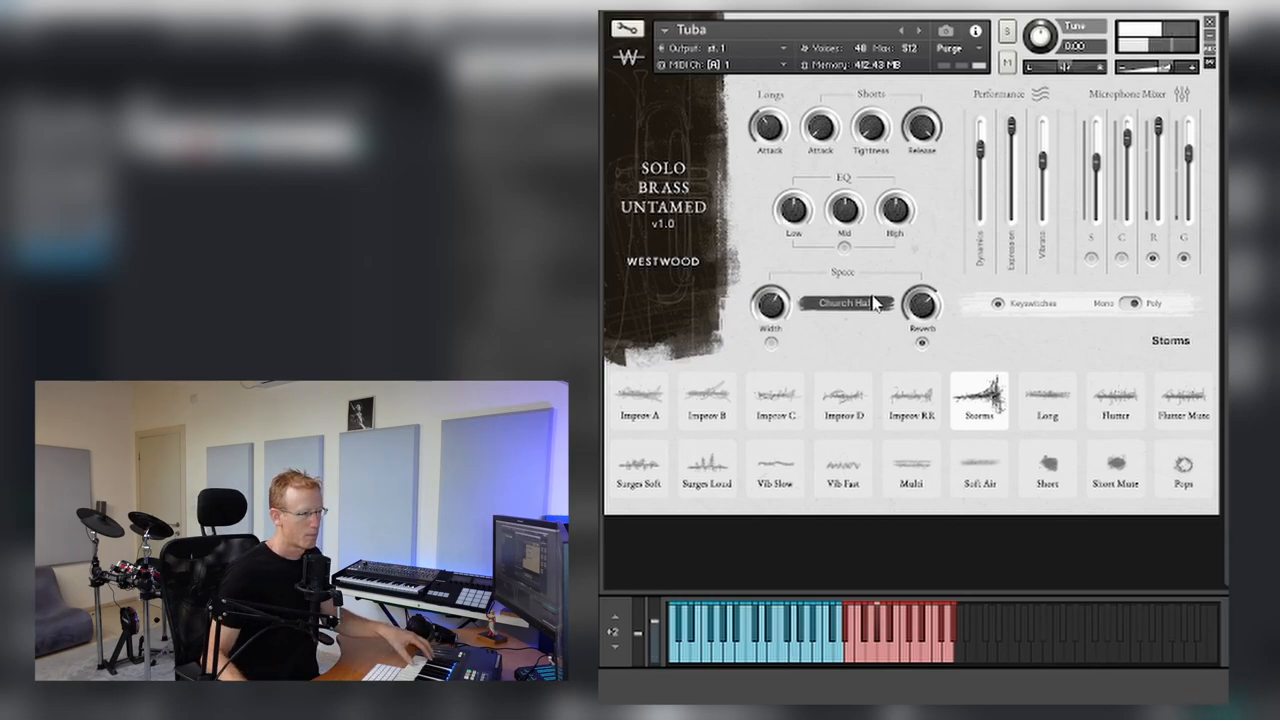
{"action": "left_click", "coordinate": [1048, 400]}
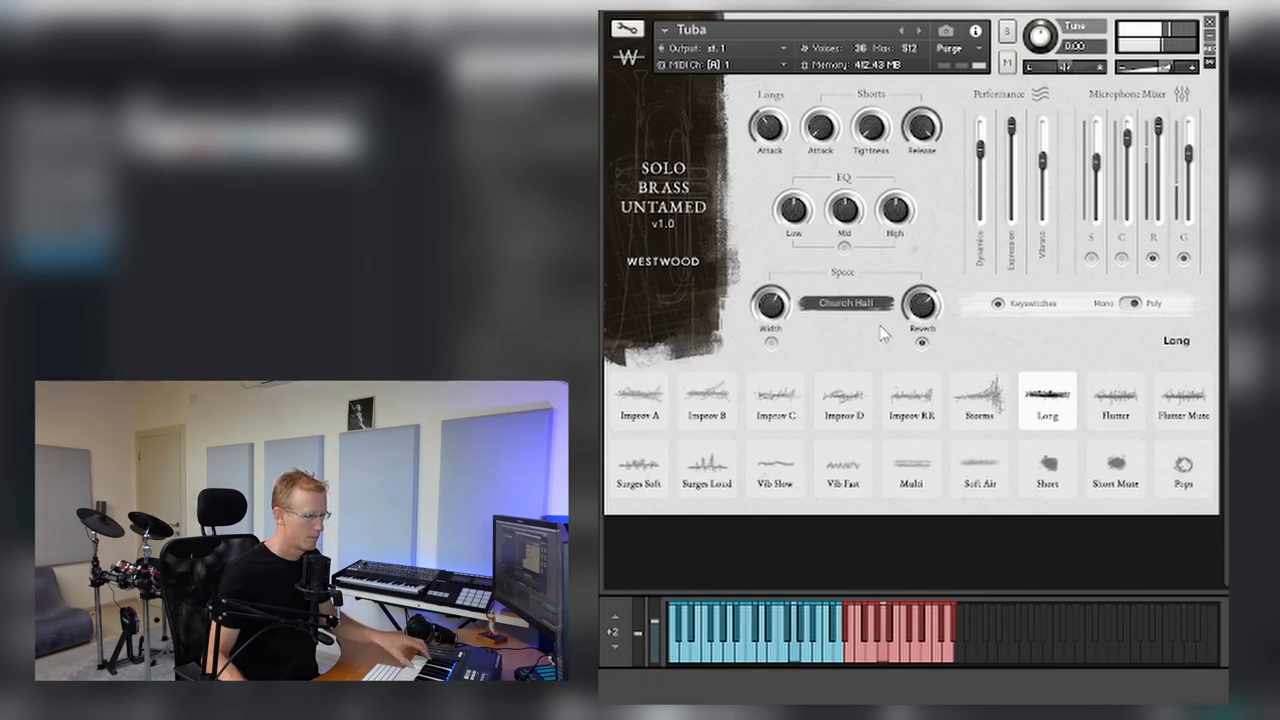
- Change the Tuba's reverb space again to Plate Hall
{"action": "left_click", "coordinate": [846, 304]}
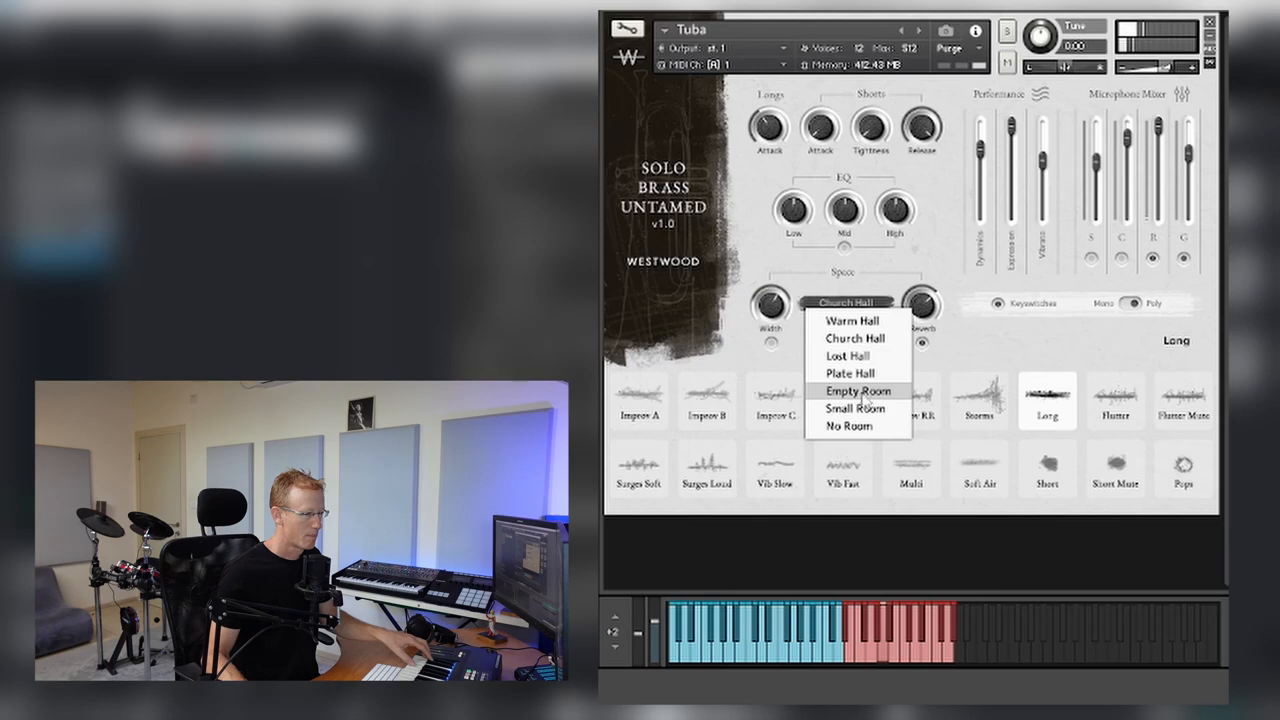
{"action": "left_click", "coordinate": [850, 372]}
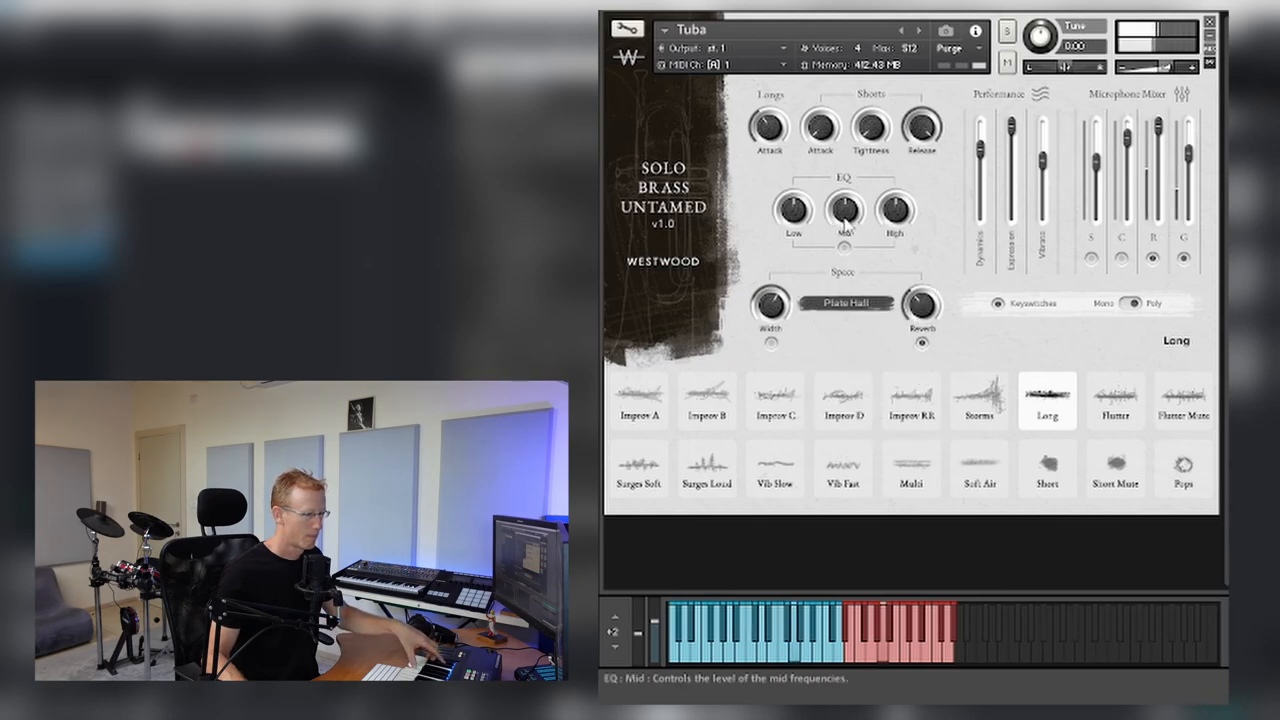
{"action": "mouse_move", "coordinate": [896, 200]}
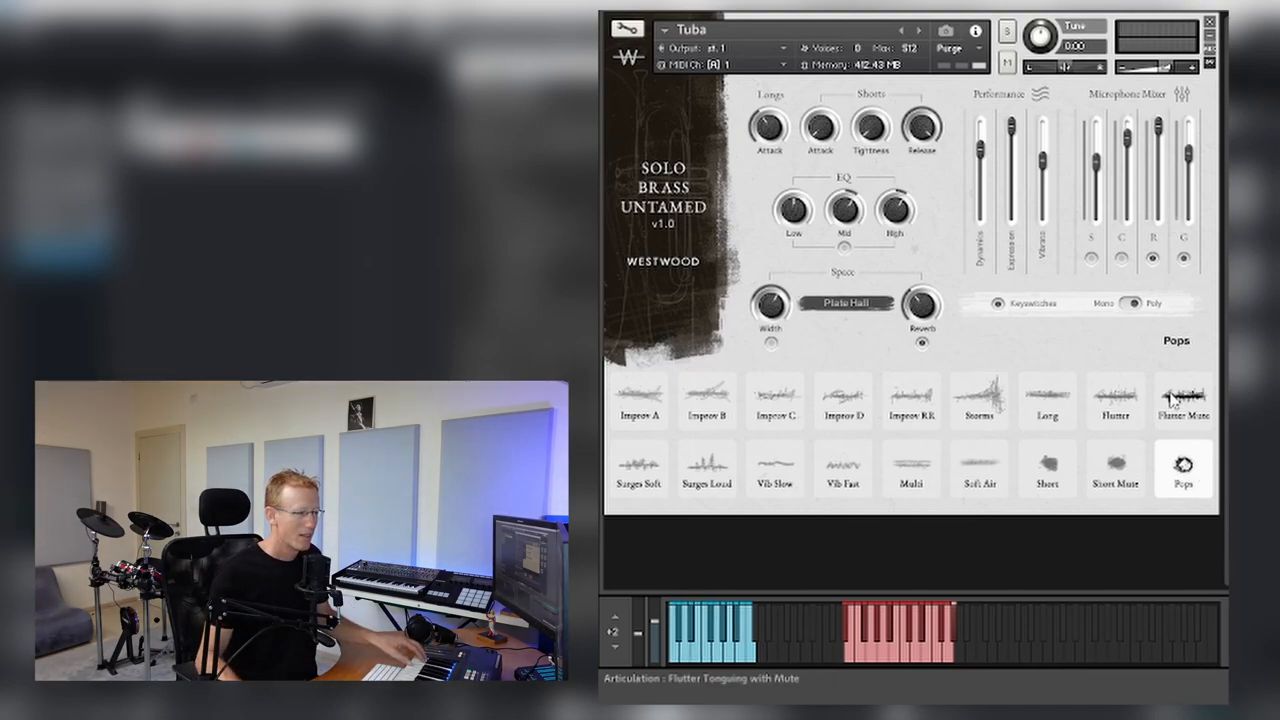
- Audition the Tuba on muted flutter tonguing and Short staccato notes with Plate Hall reverb
{"action": "left_click", "coordinate": [1048, 470]}
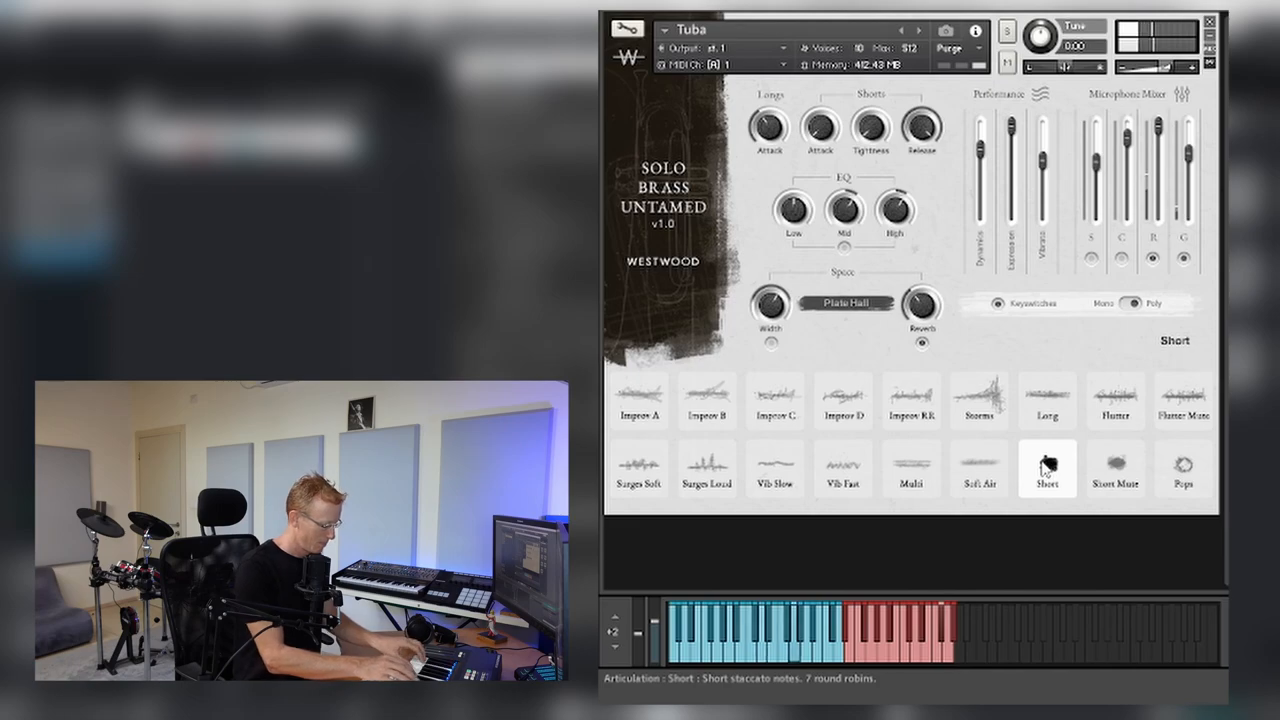
{"action": "left_click", "coordinate": [638, 400]}
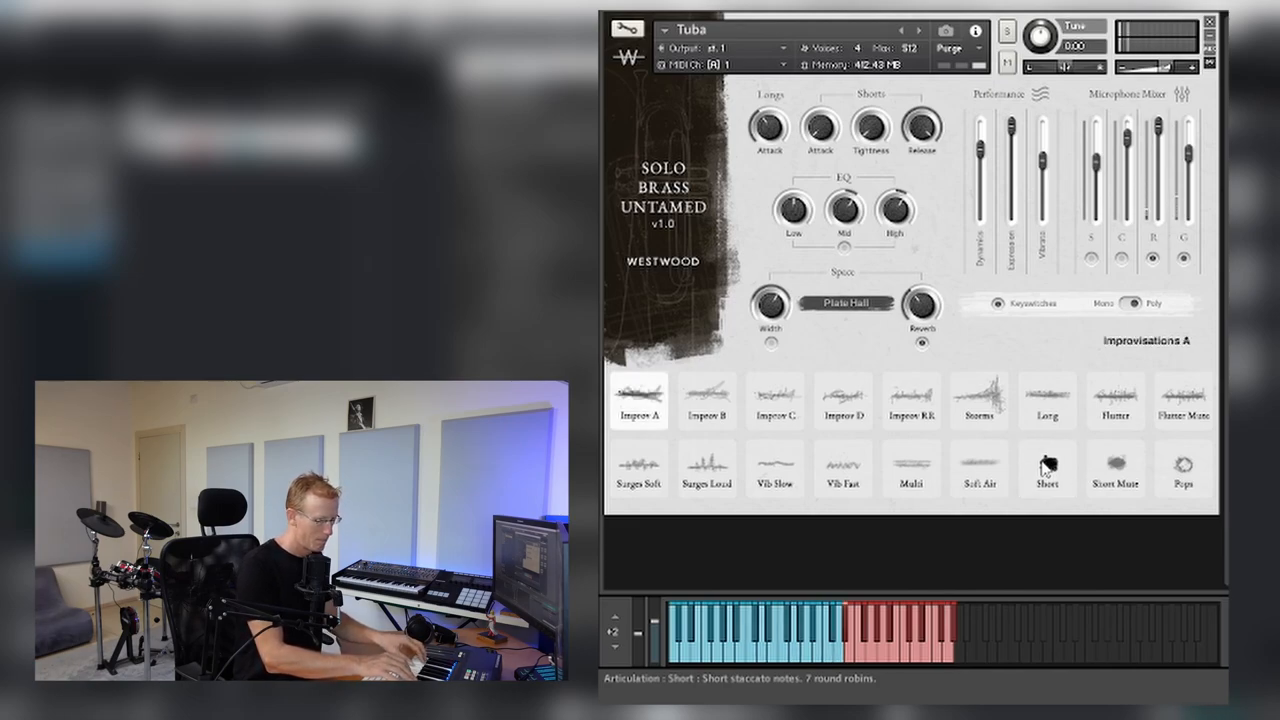